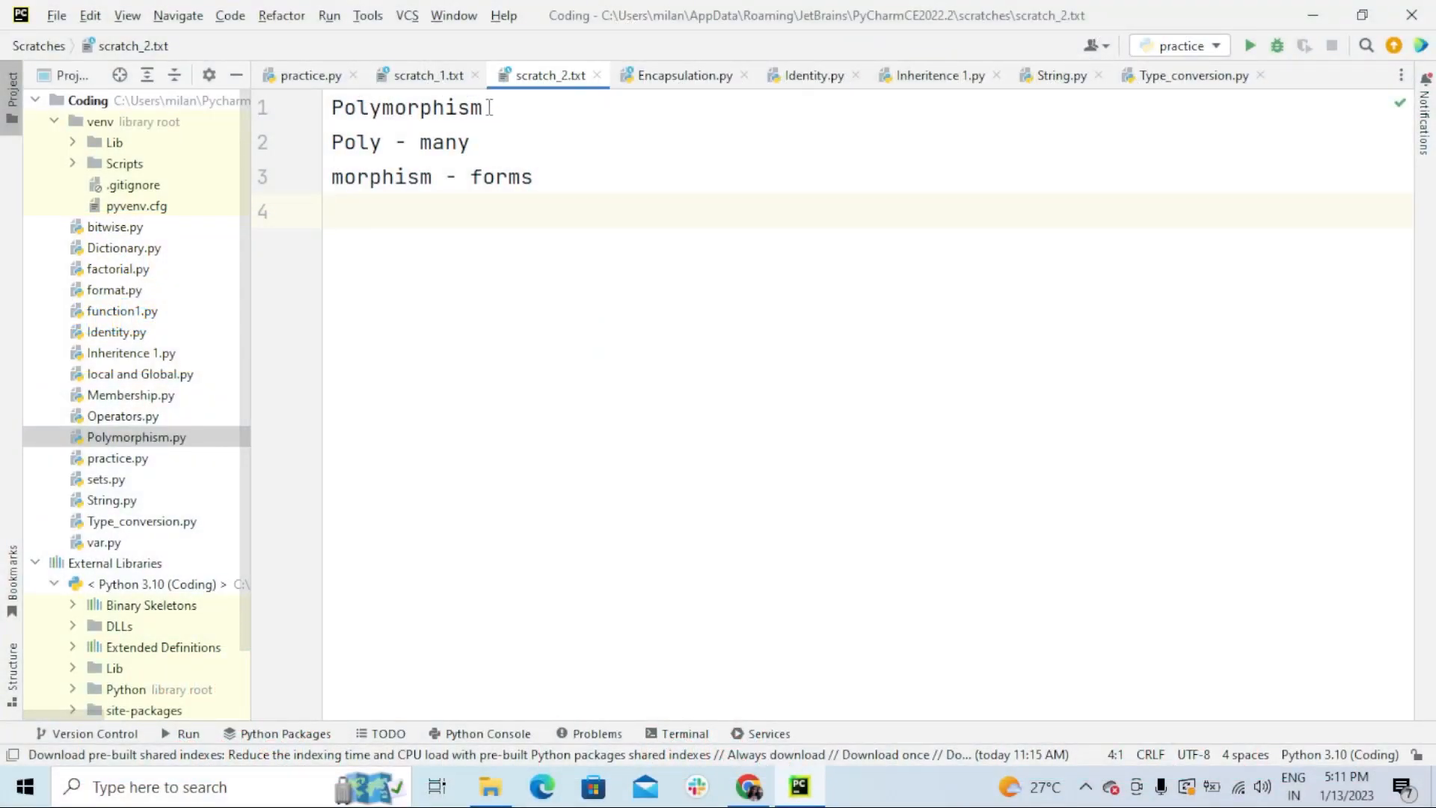
Highlight 'Polymorphism', 'Poly' and the 'many forms' meaning in the notes
double_click(407, 107)
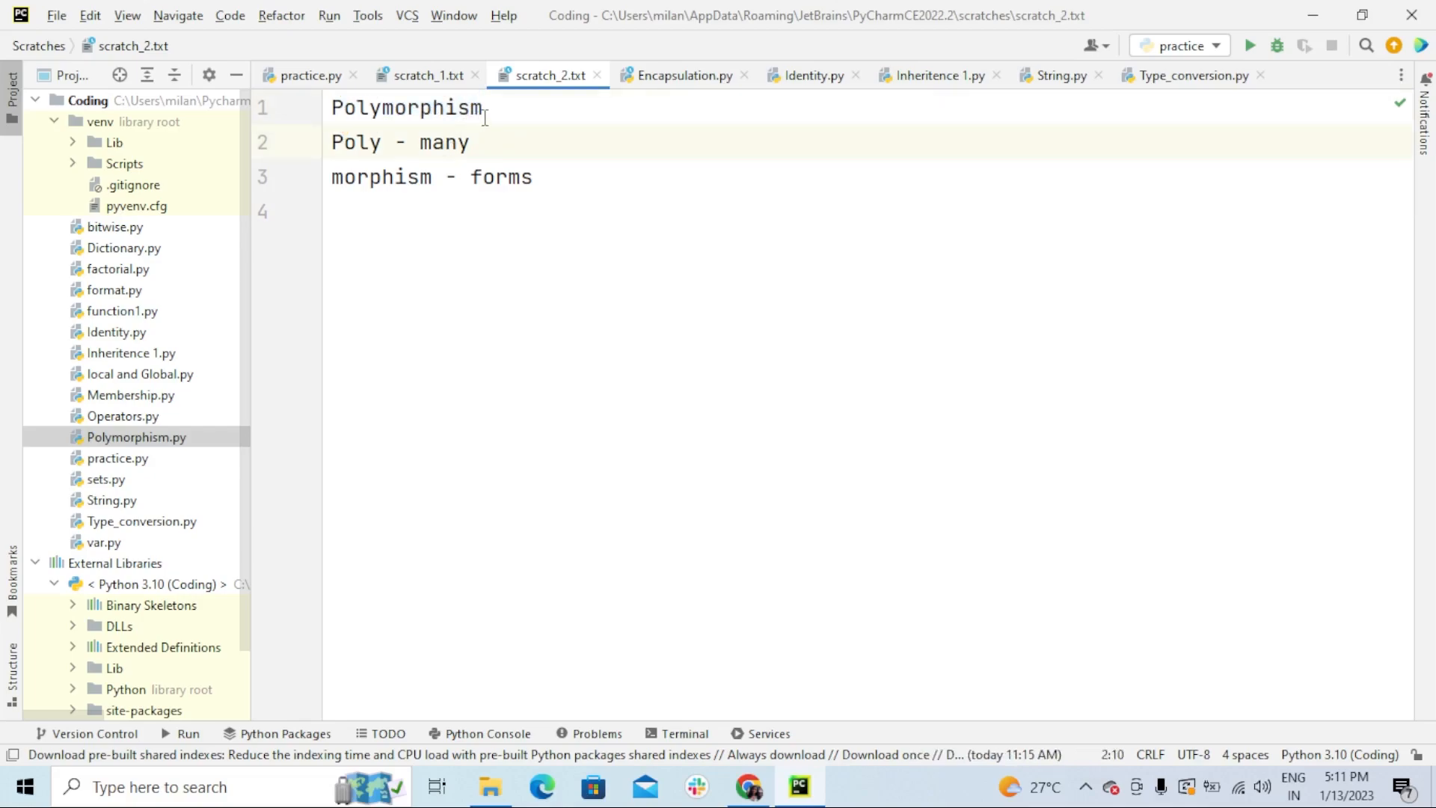
mouse_move(486, 123)
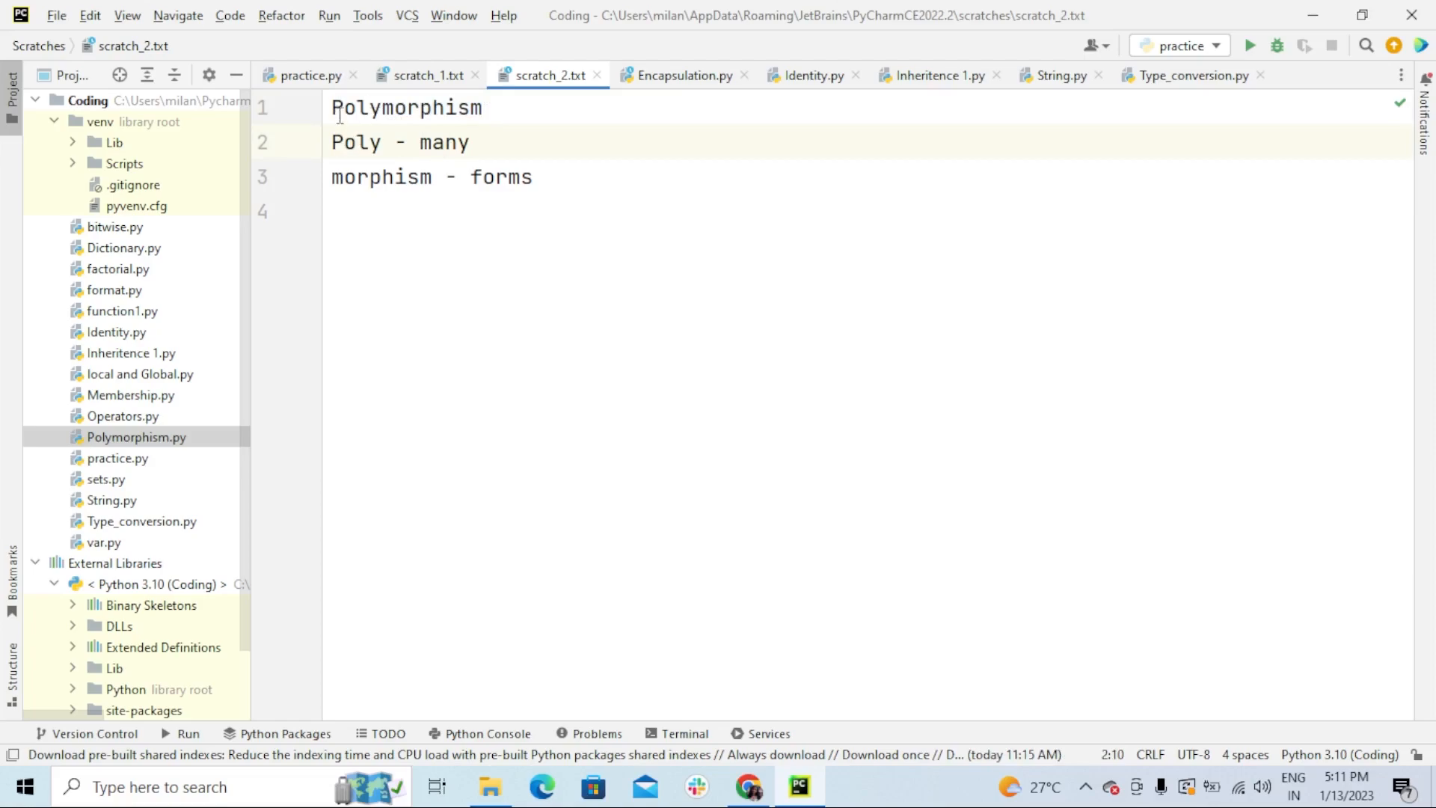
double_click(355, 142)
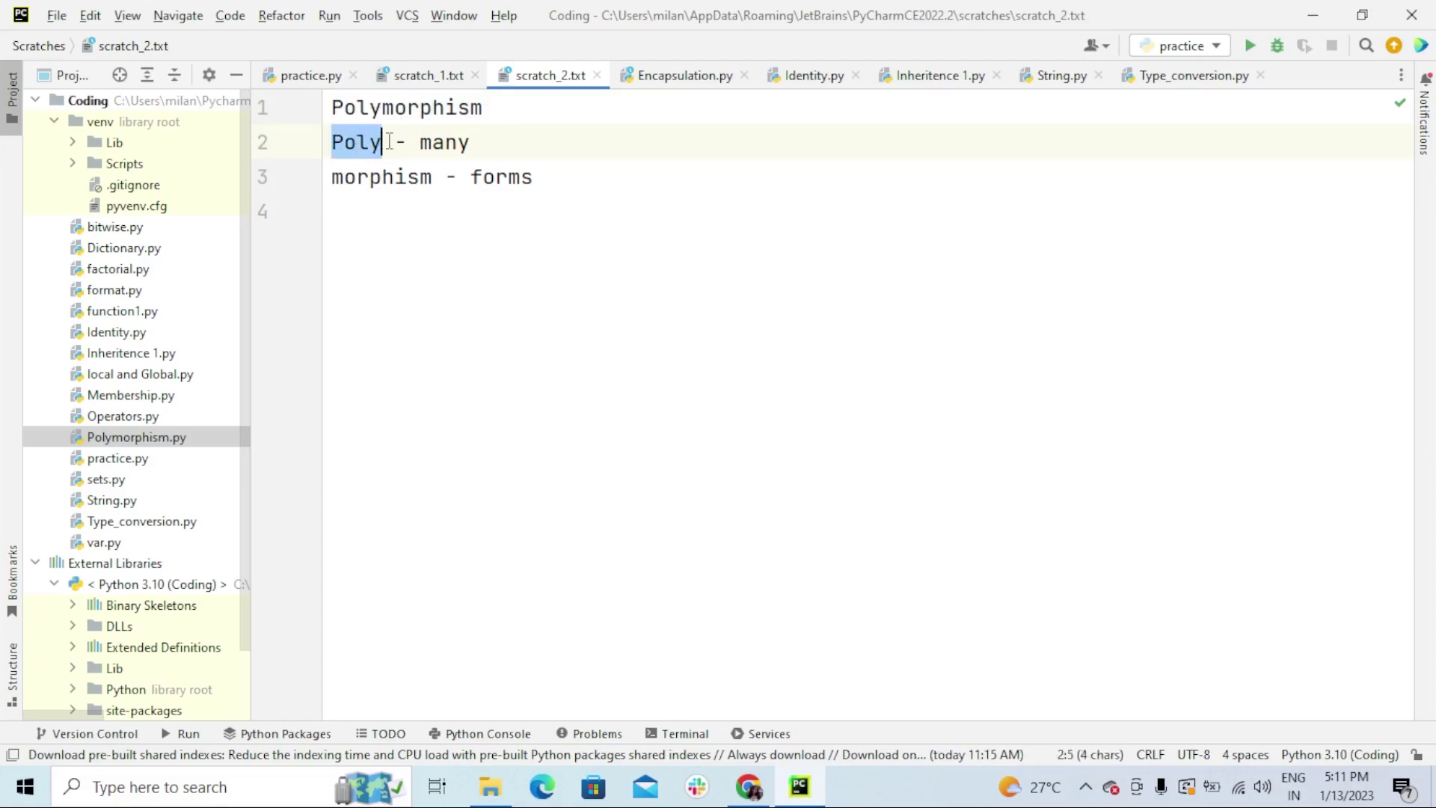
click(470, 177)
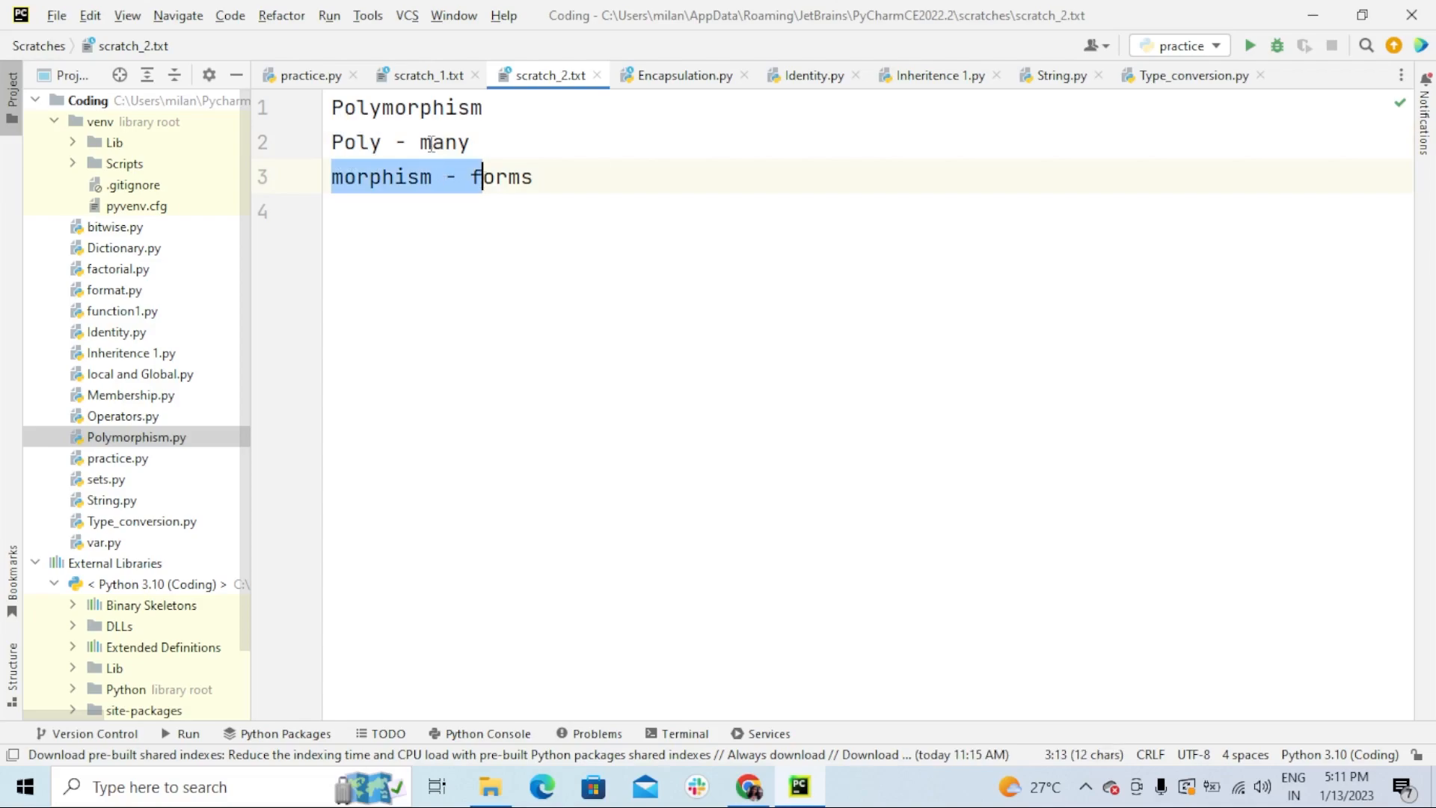
click(469, 142)
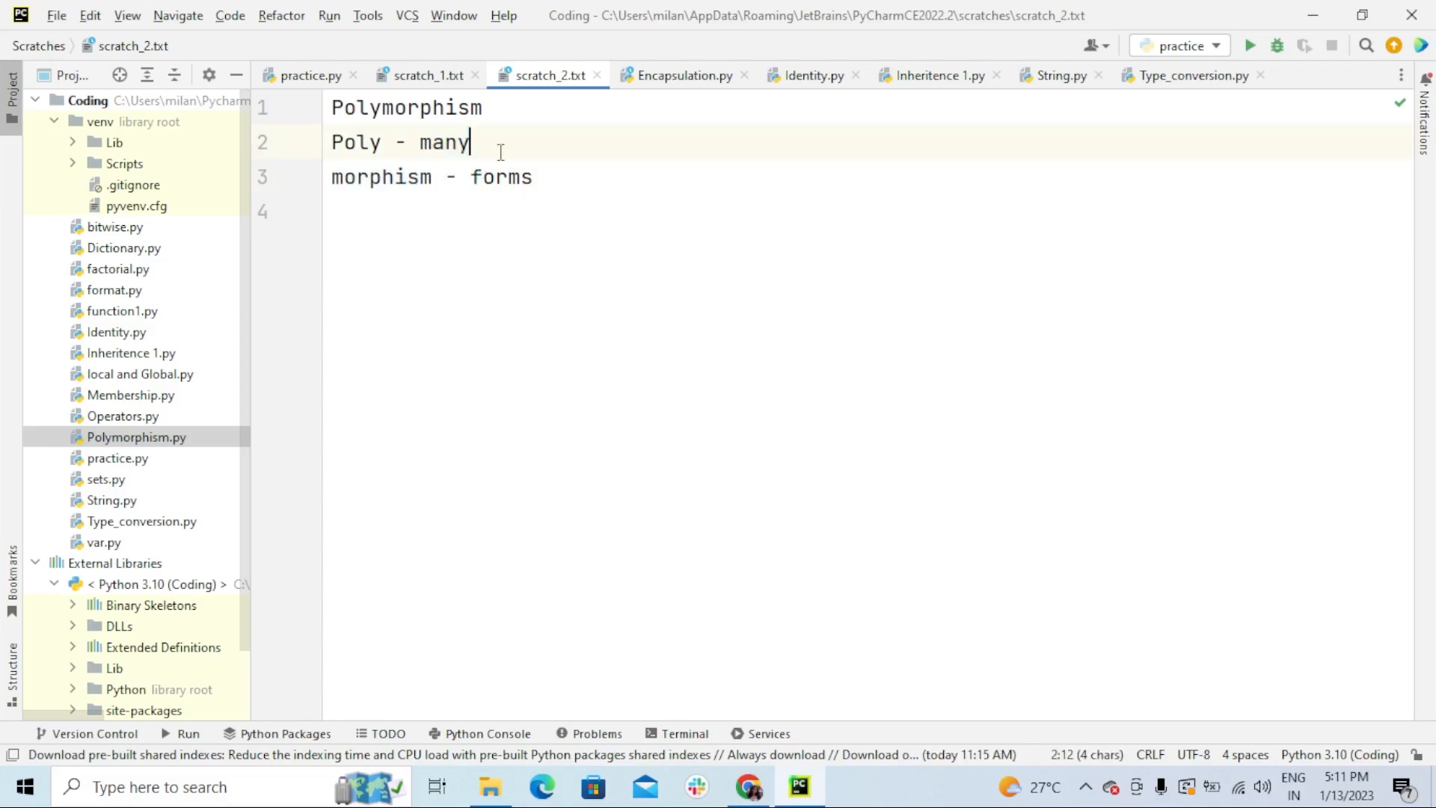
click(534, 177)
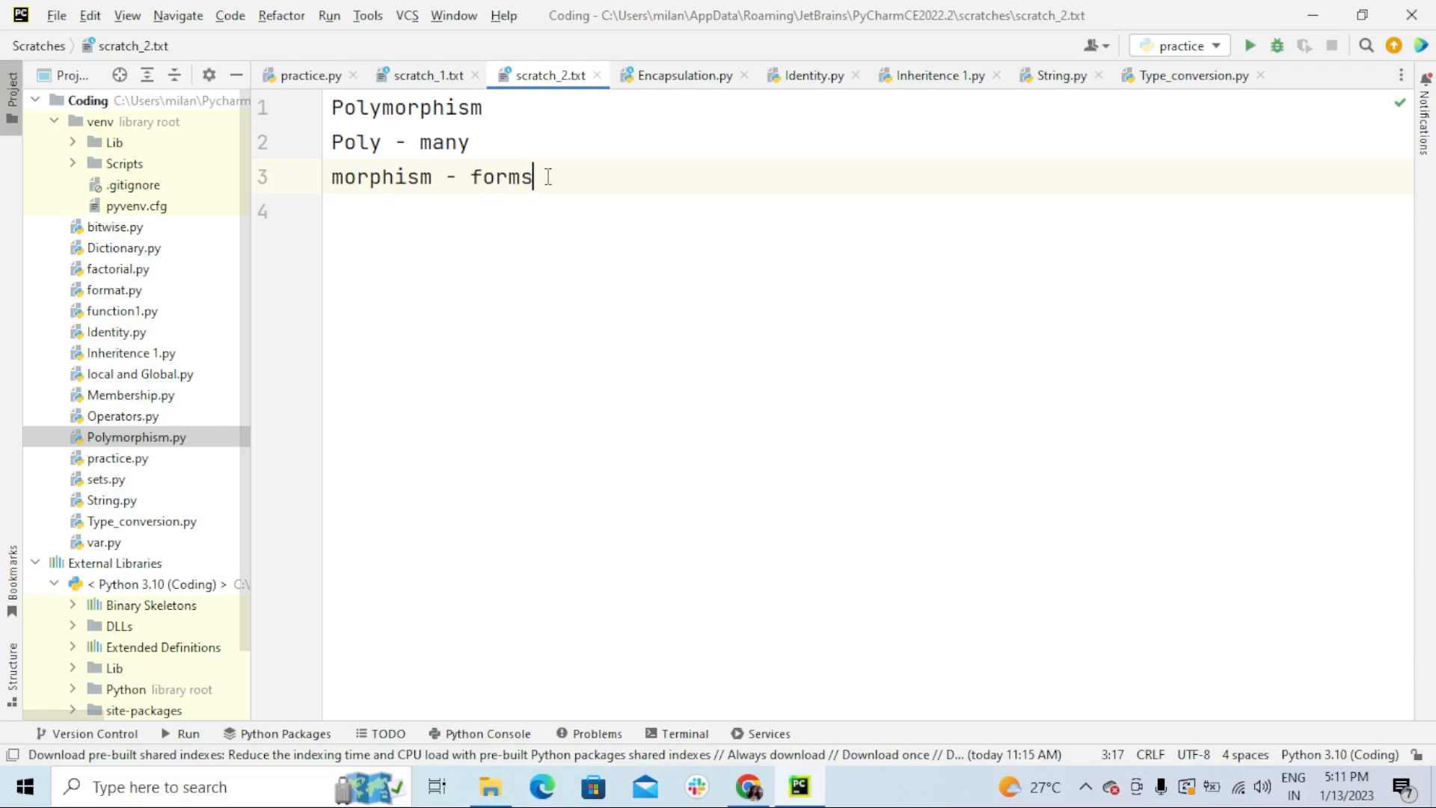
mouse_move(574, 190)
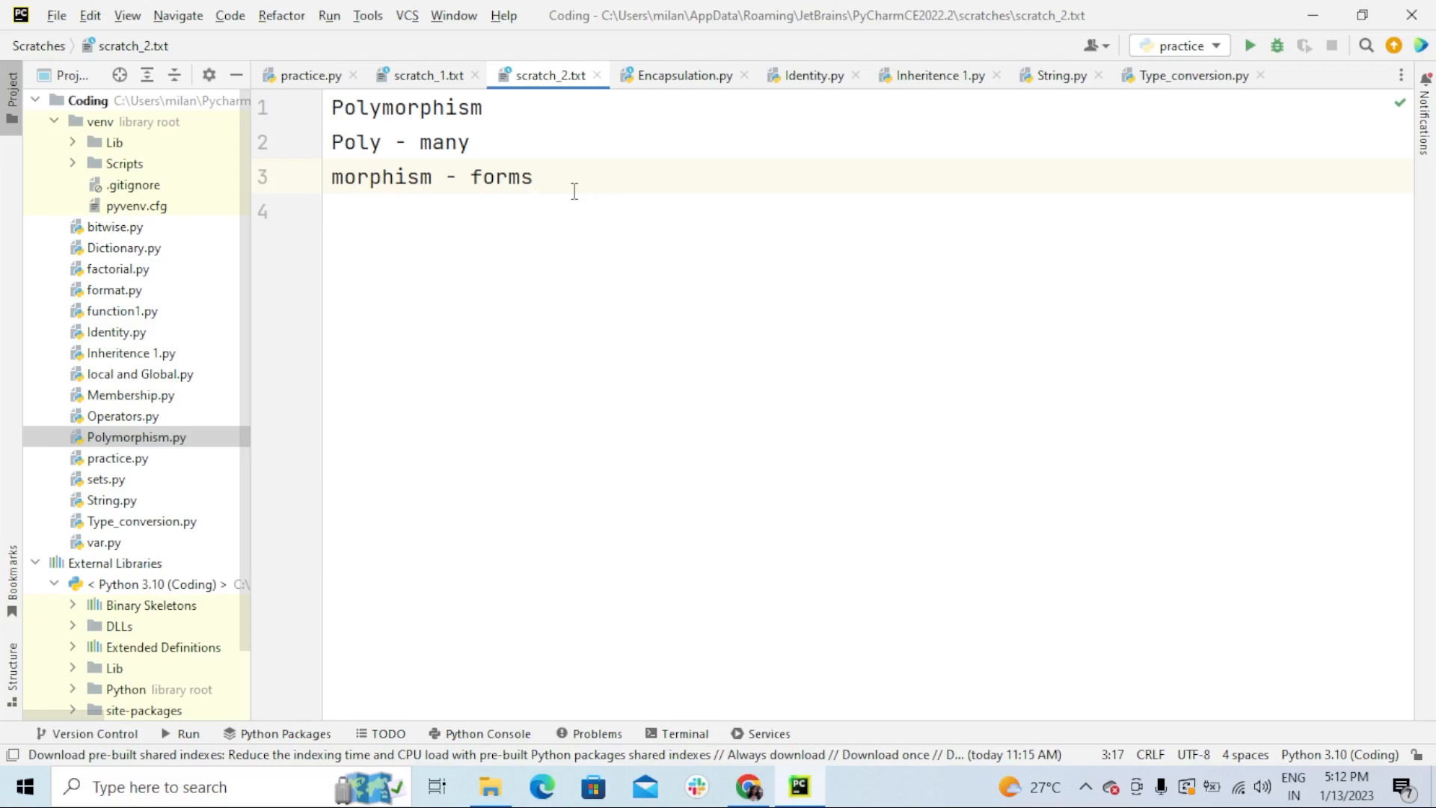
mouse_move(308, 75)
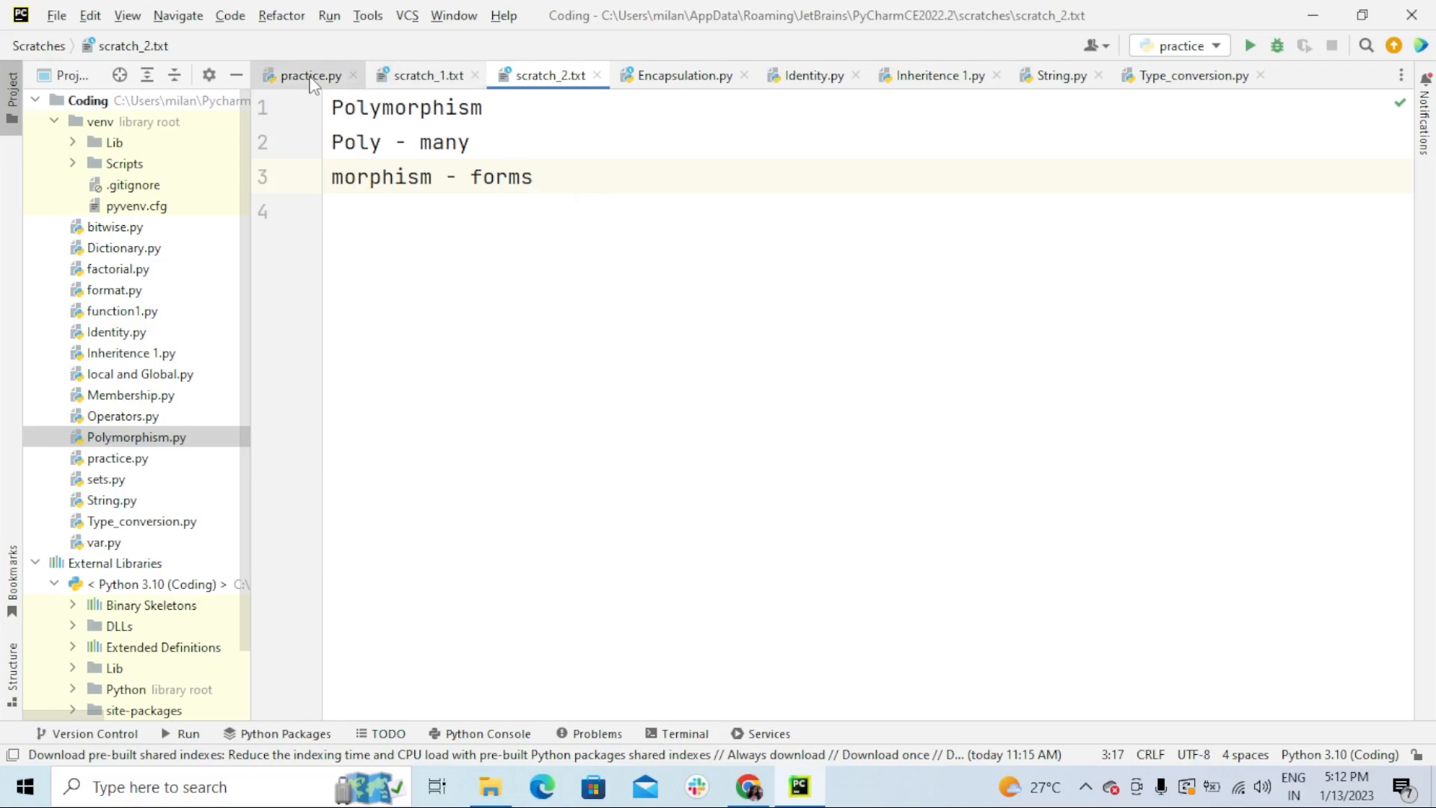
Show practice.py, highlighting the India and SouthKorea classes and their capital methods
click(308, 74)
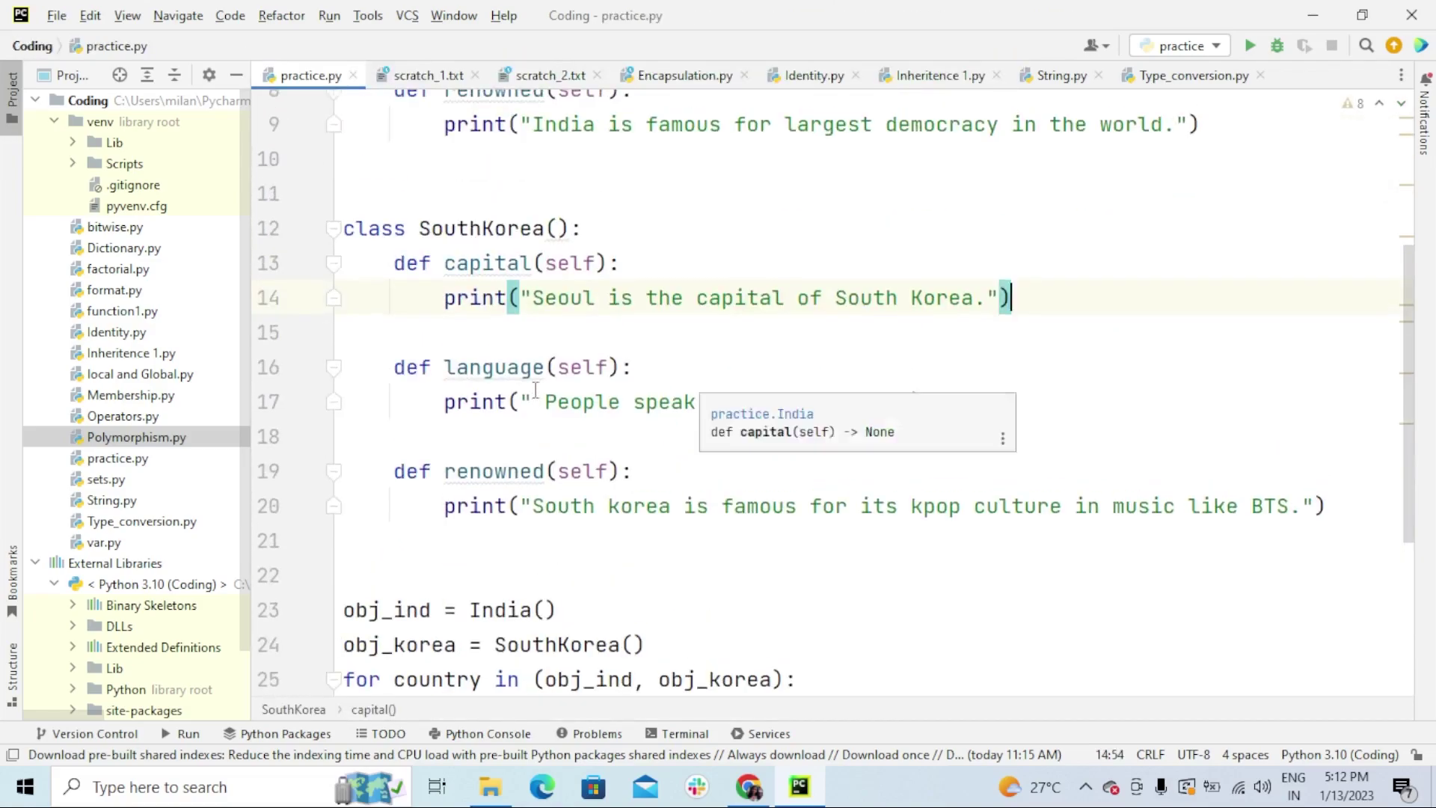
scroll(up, 3)
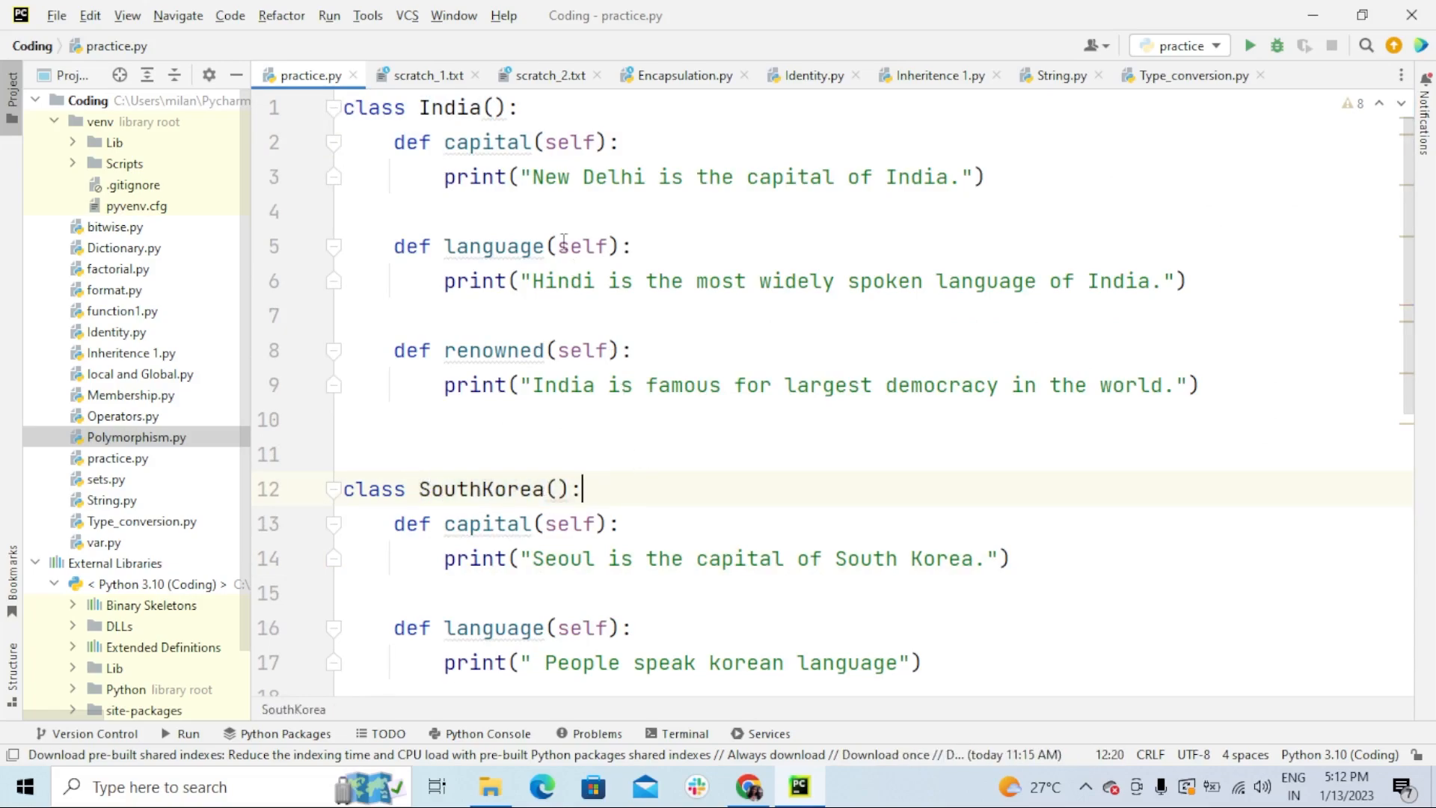
mouse_move(507, 364)
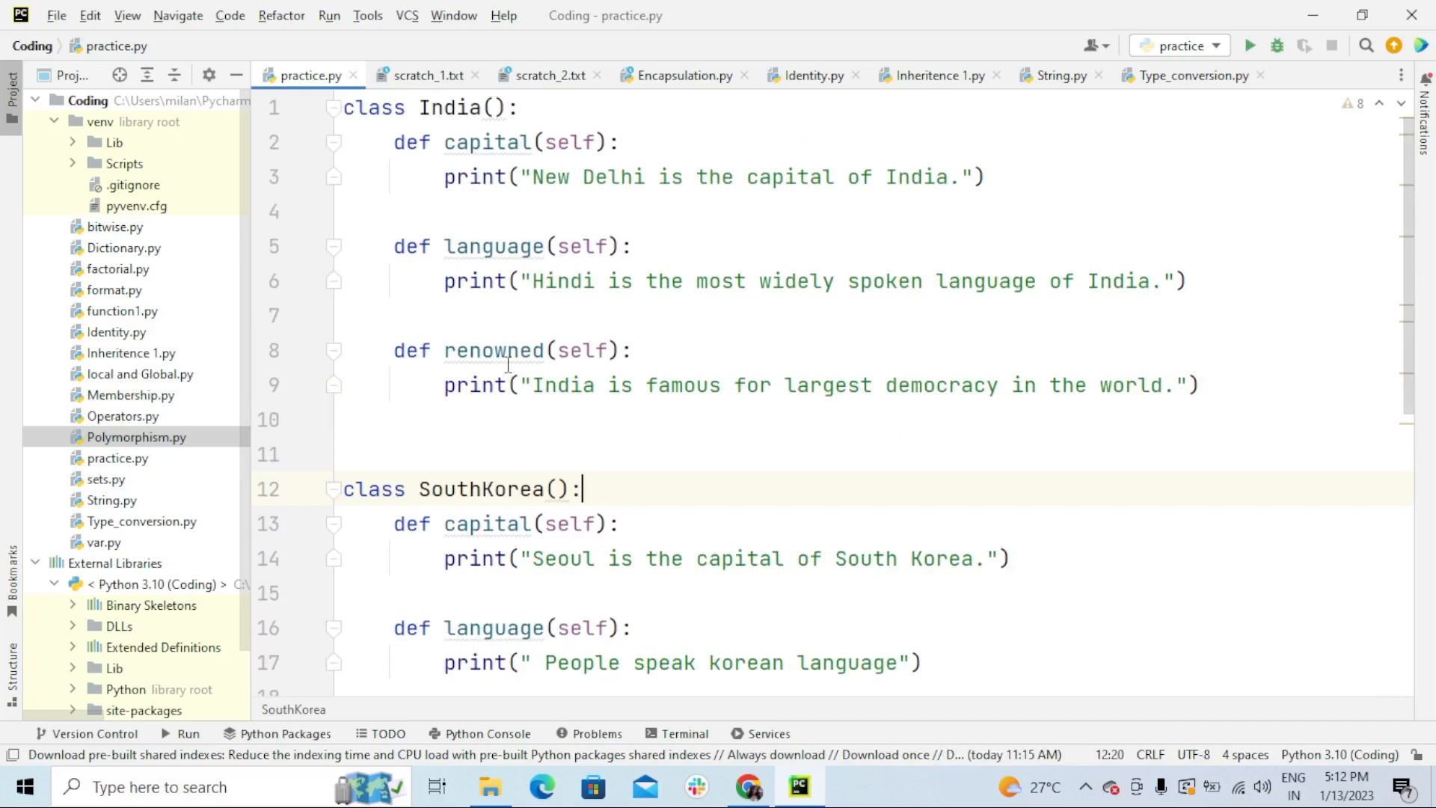
double_click(486, 142)
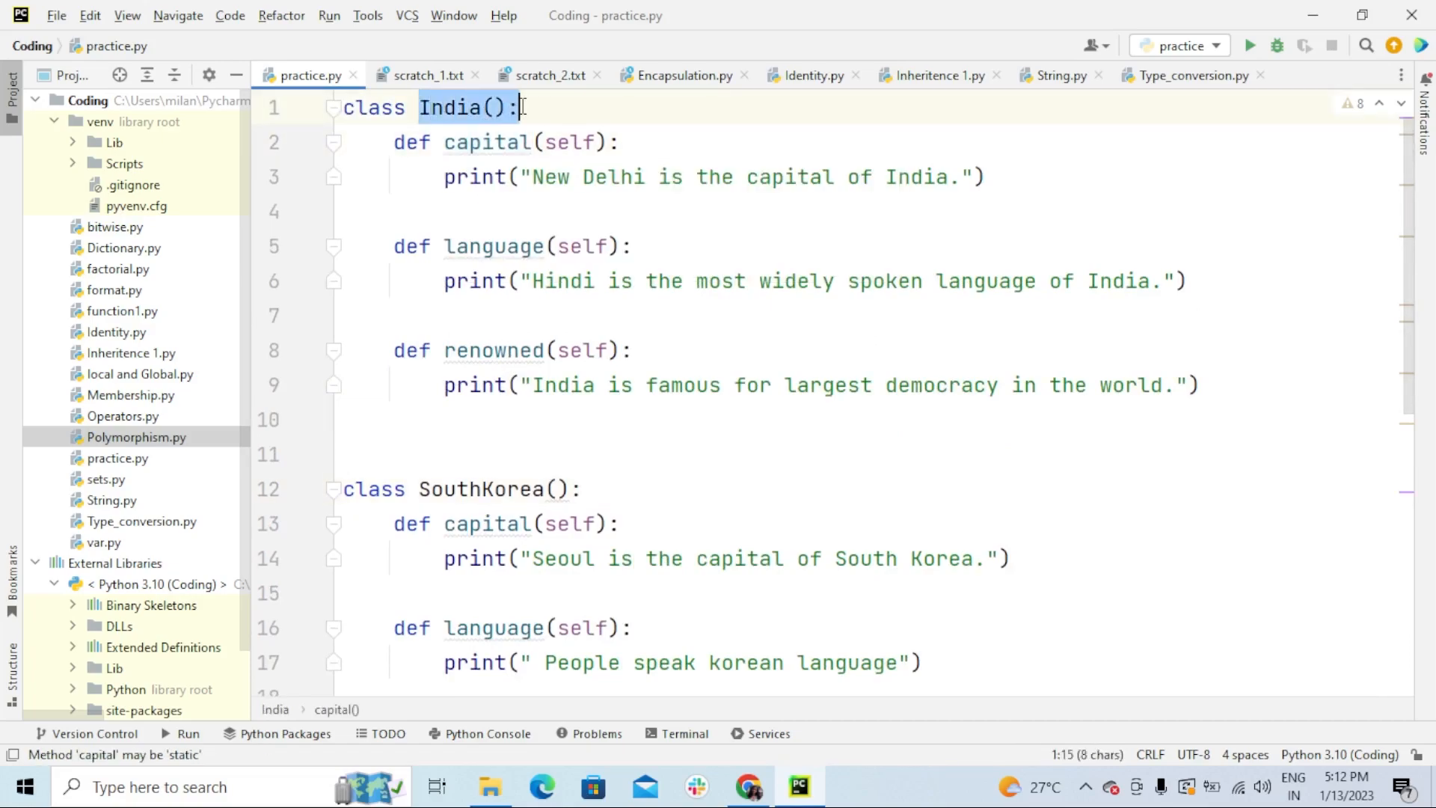
click(569, 488)
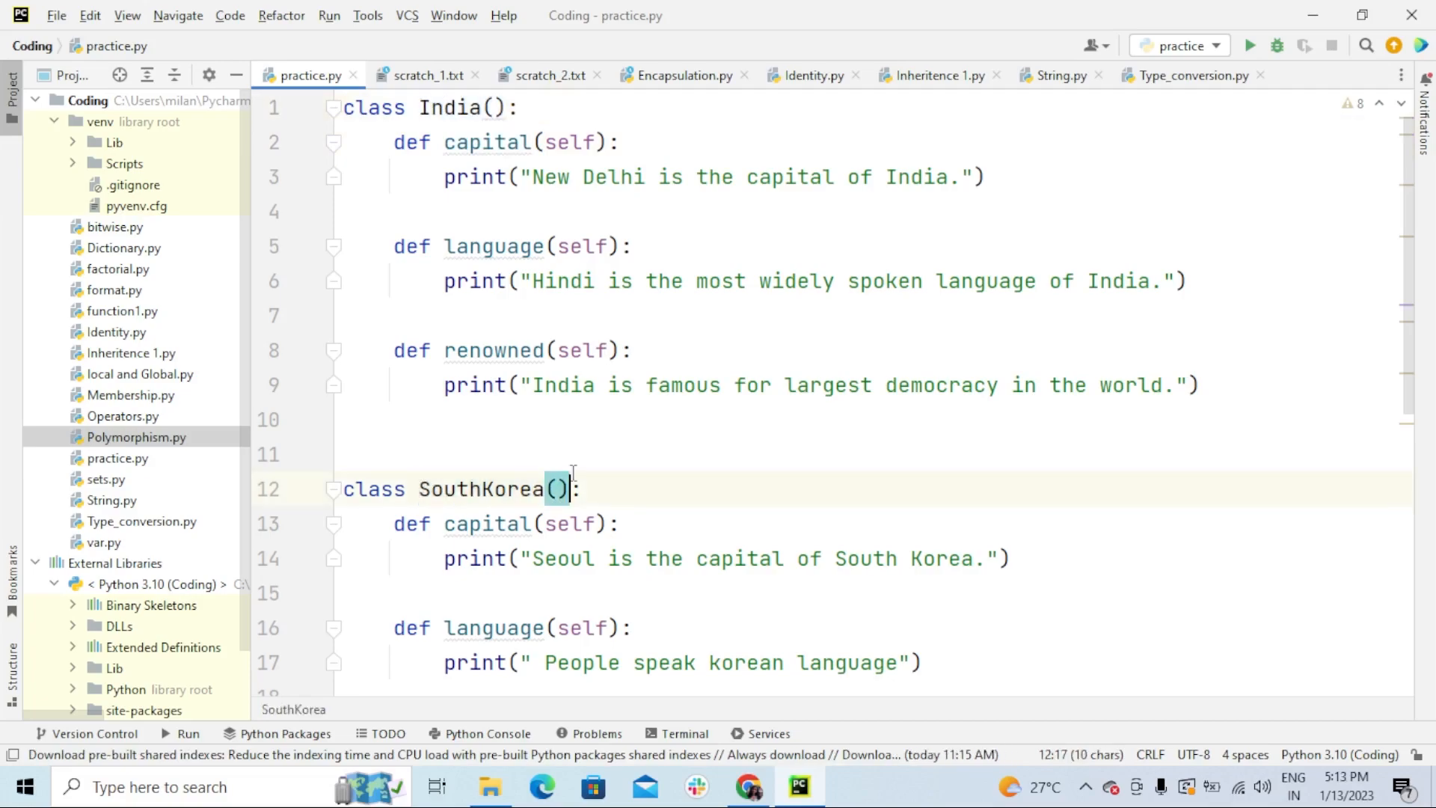
double_click(487, 142)
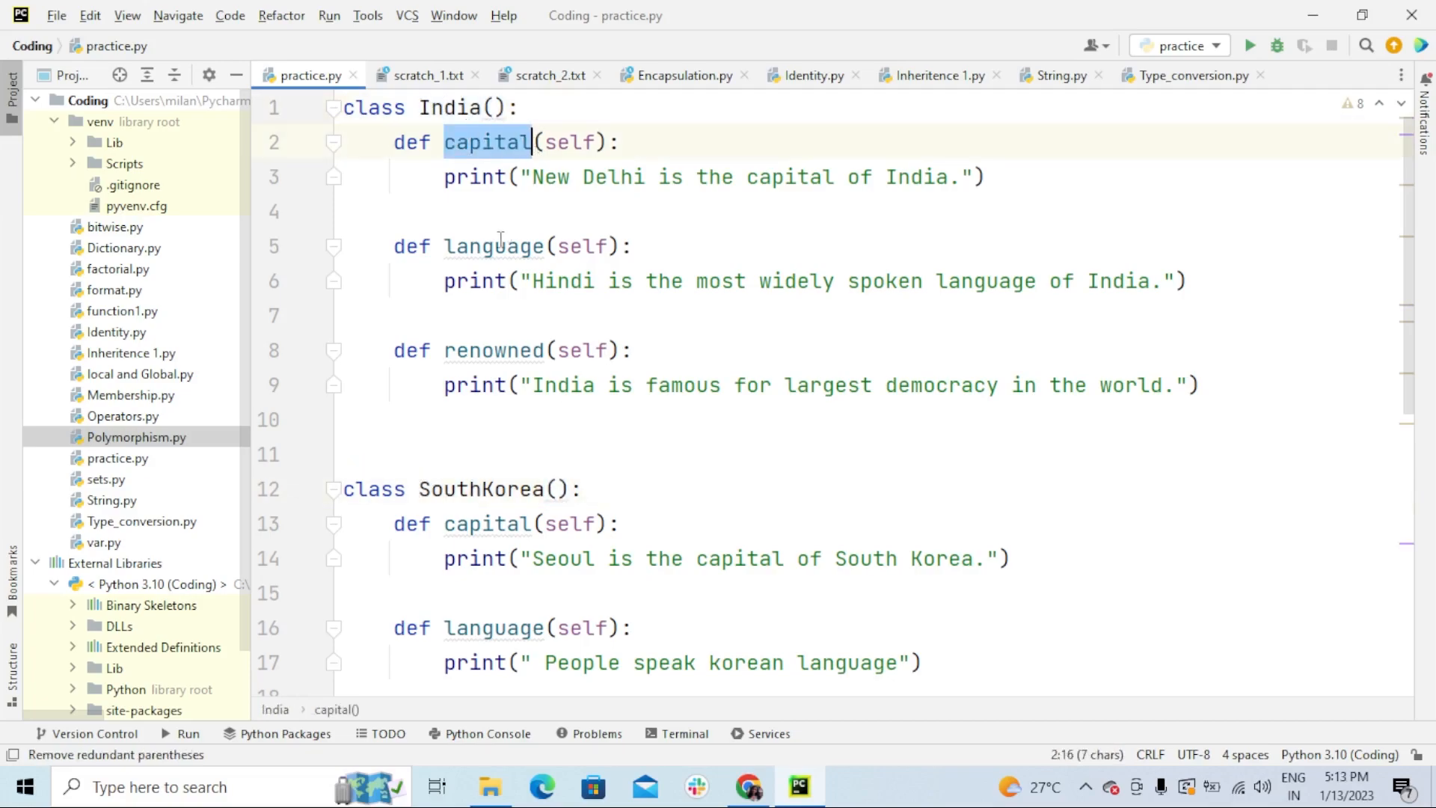
click(502, 350)
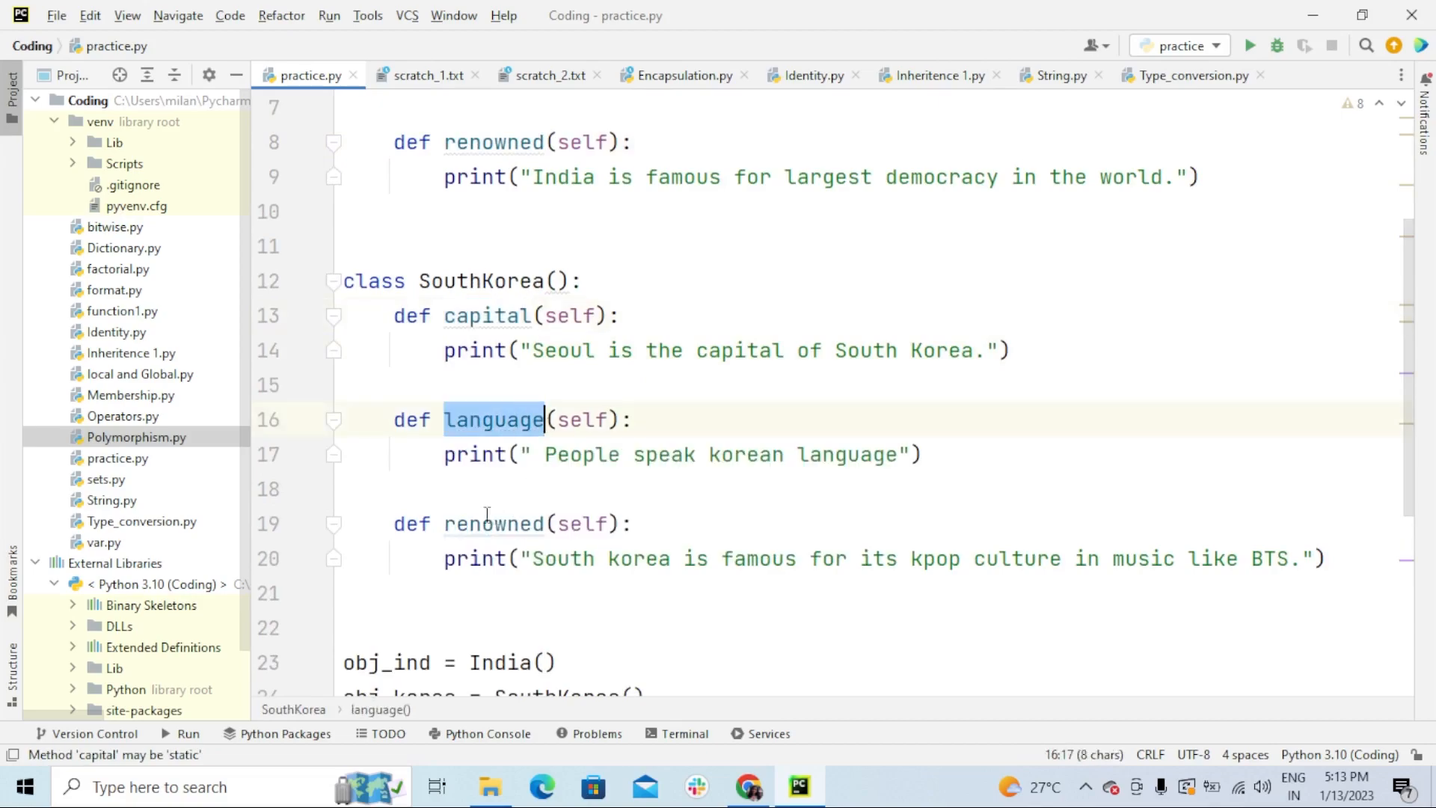
scroll(up, 3)
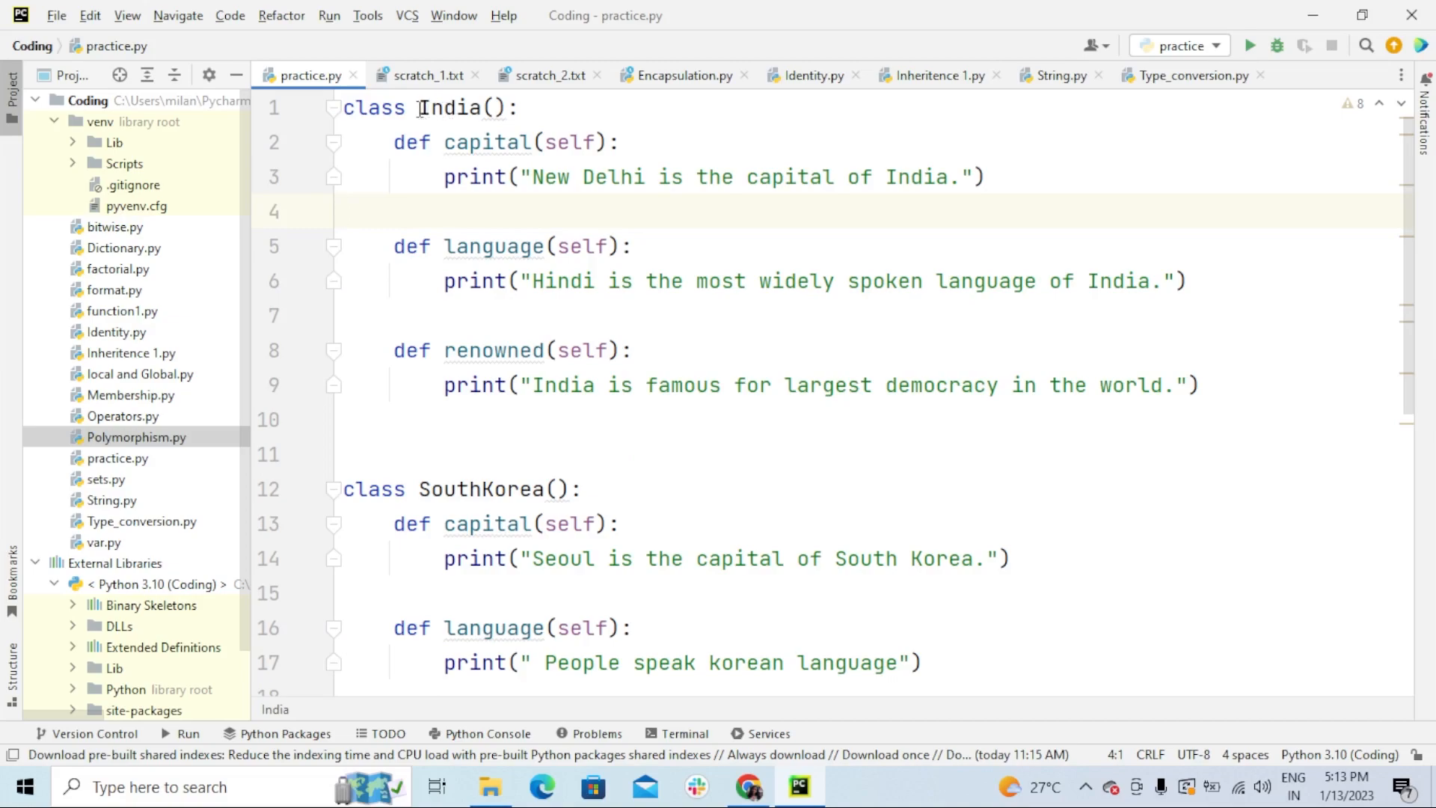
double_click(450, 107)
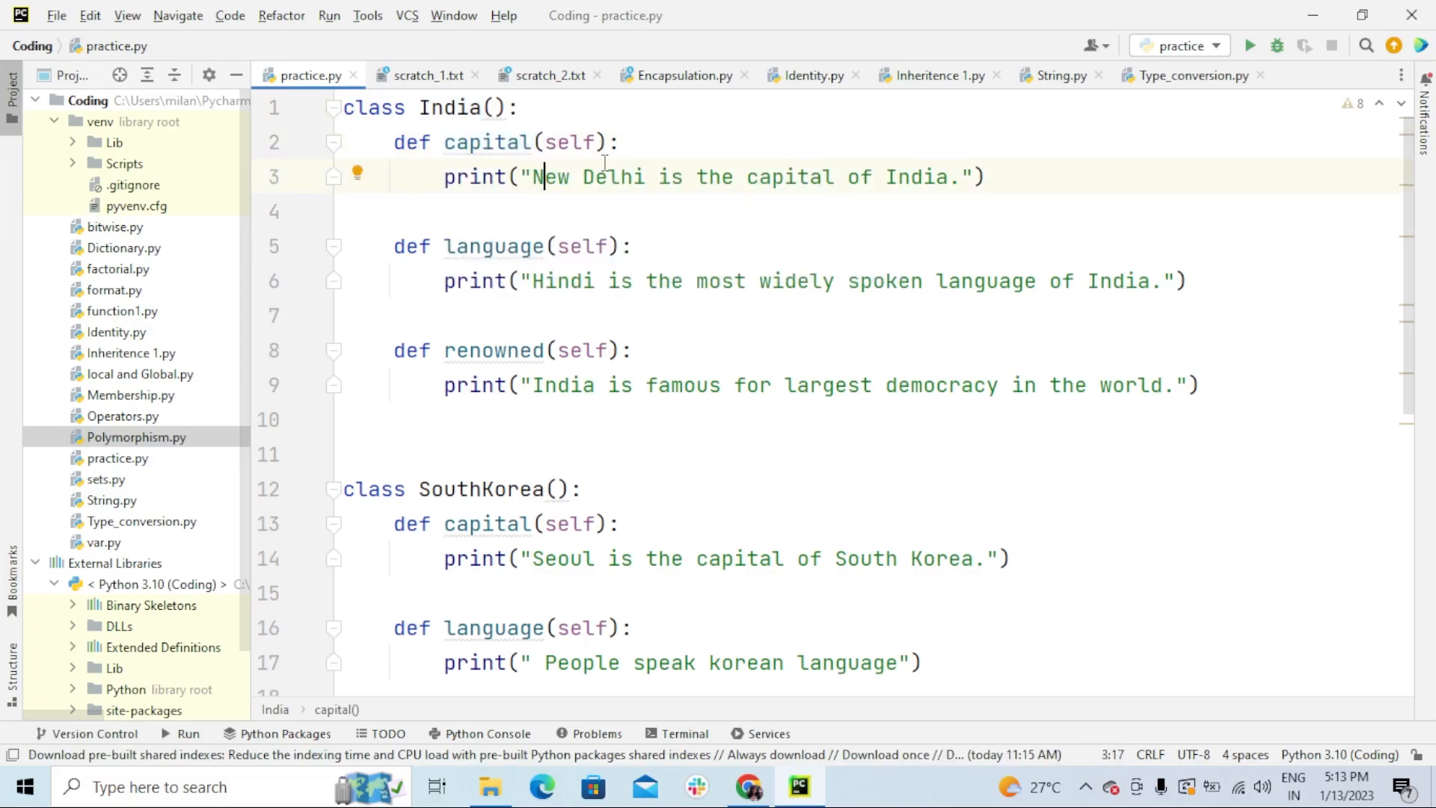
mouse_move(572, 142)
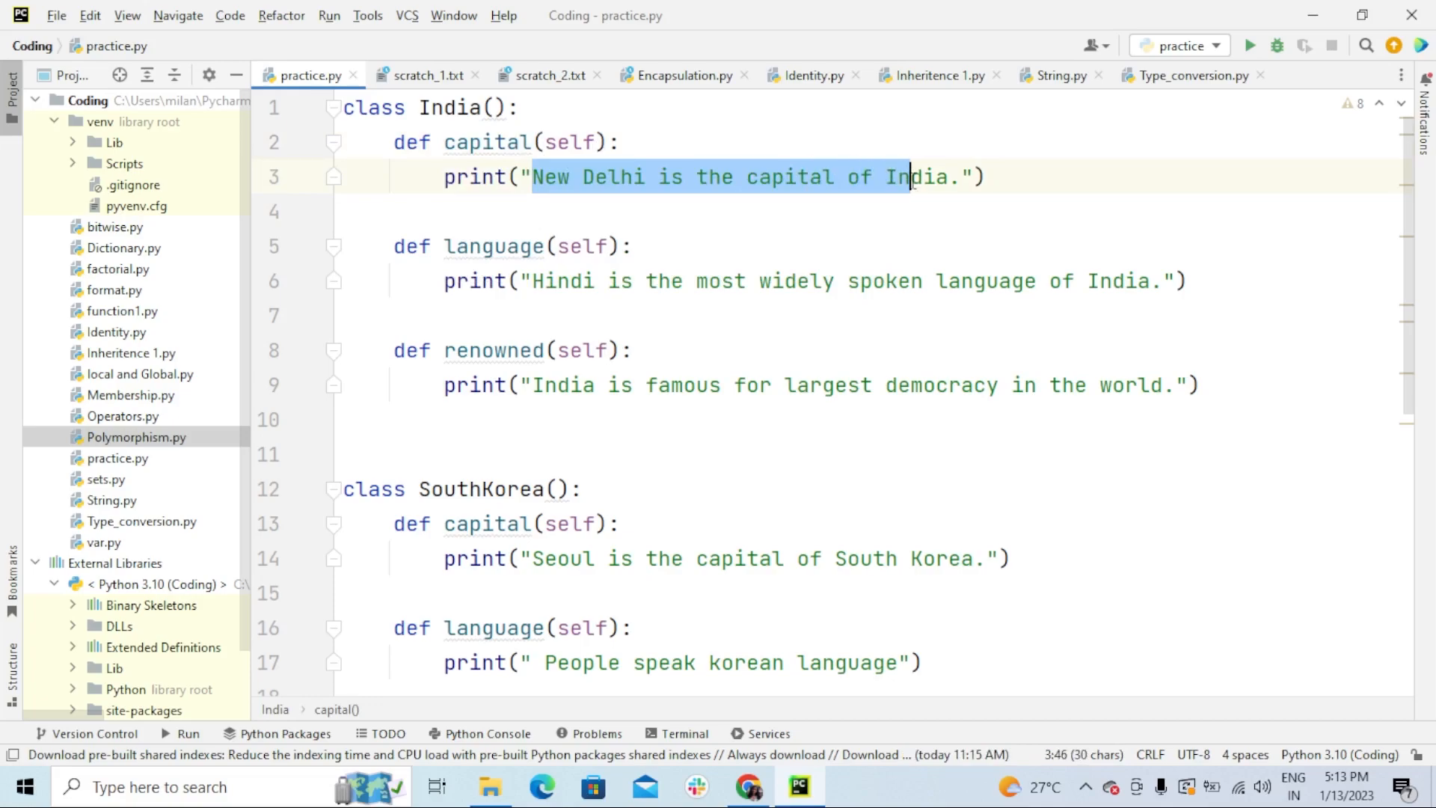
click(348, 211)
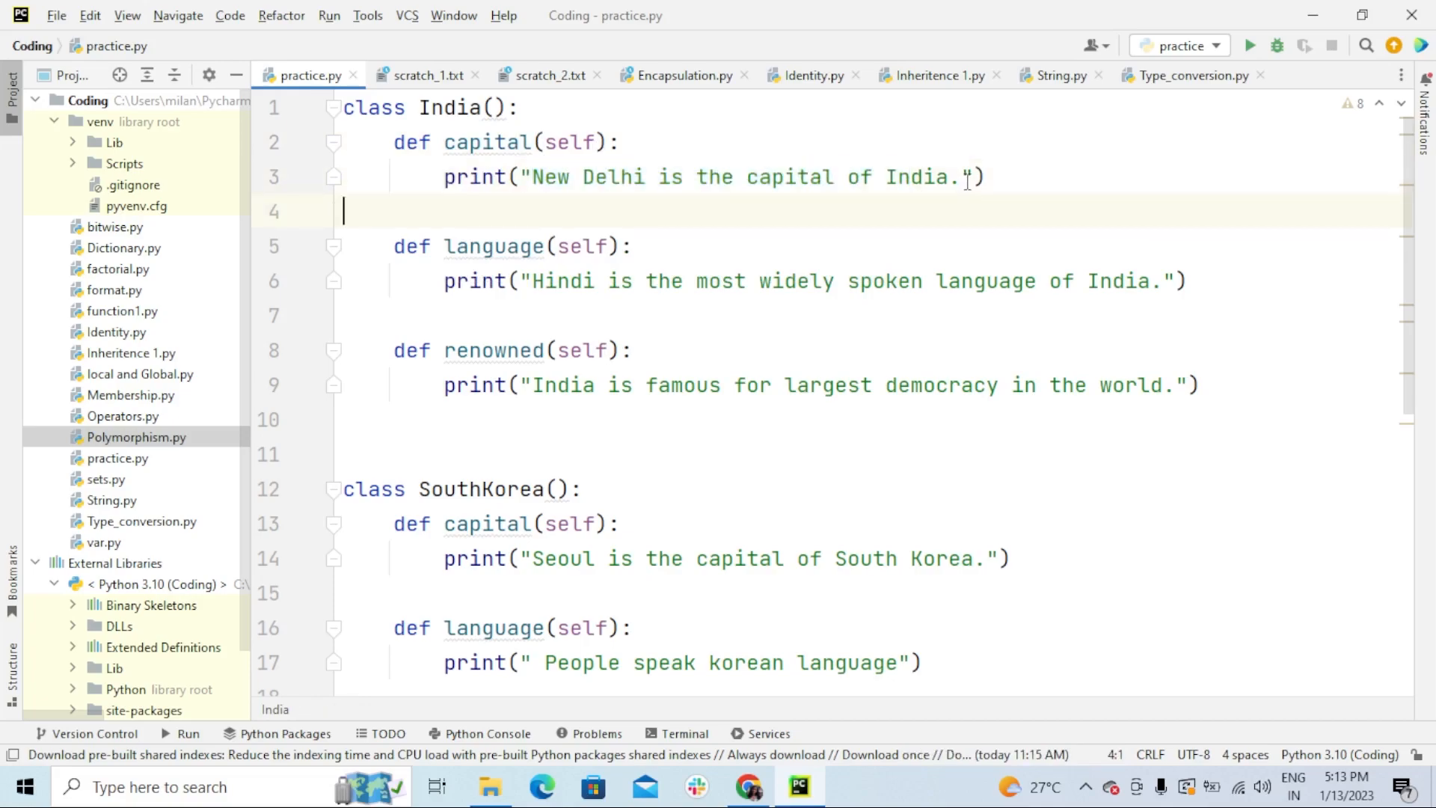
click(570, 142)
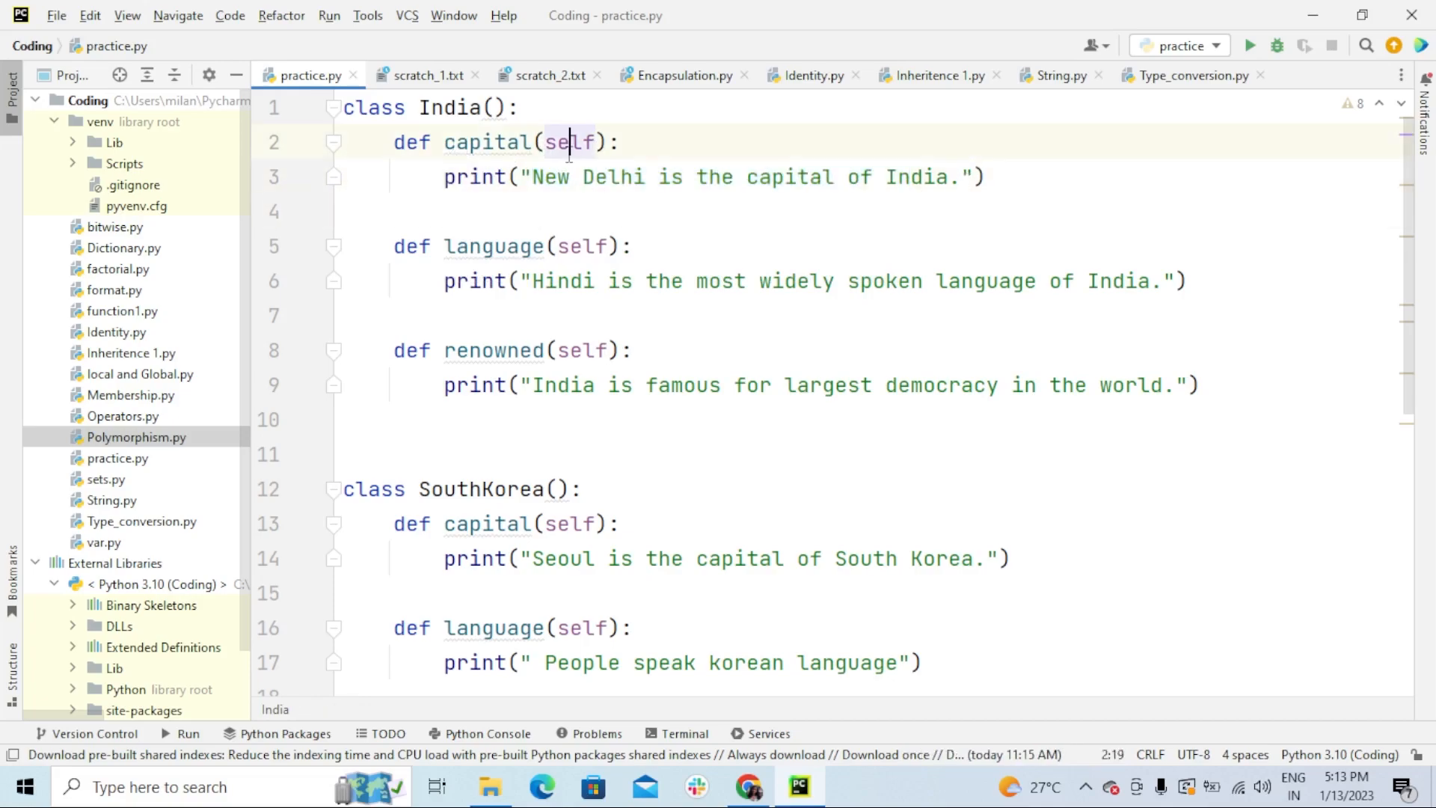
double_click(493, 246)
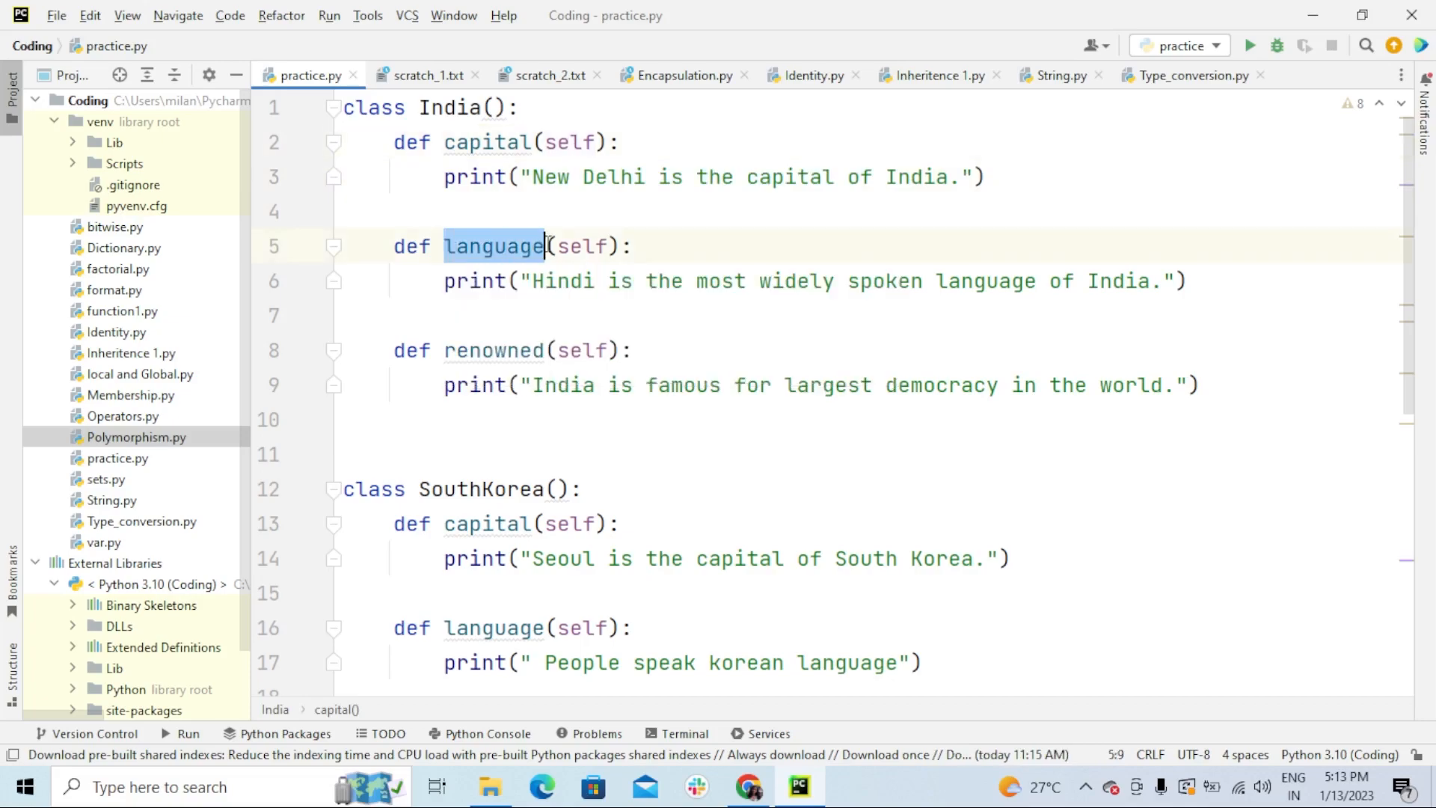
click(584, 281)
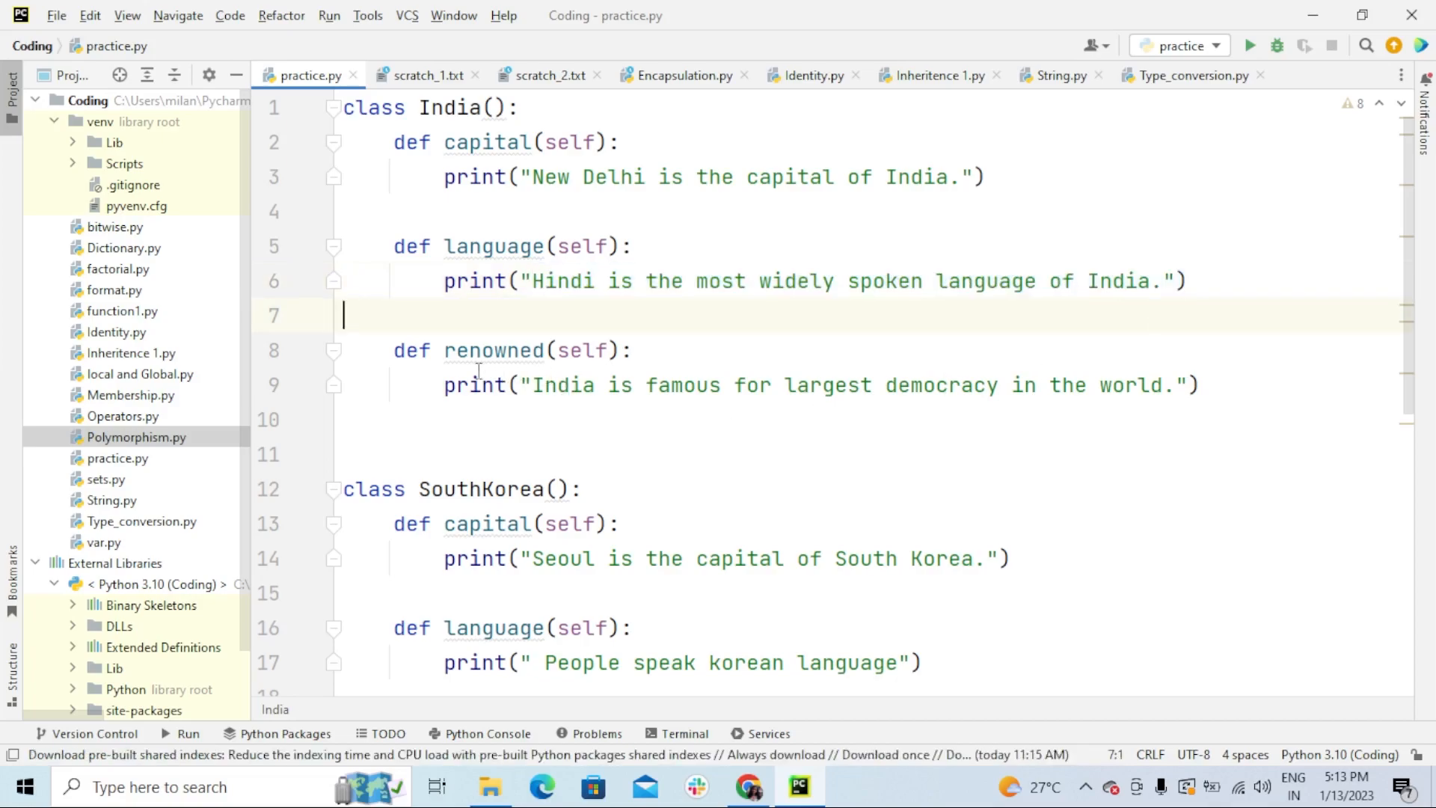
double_click(494, 350)
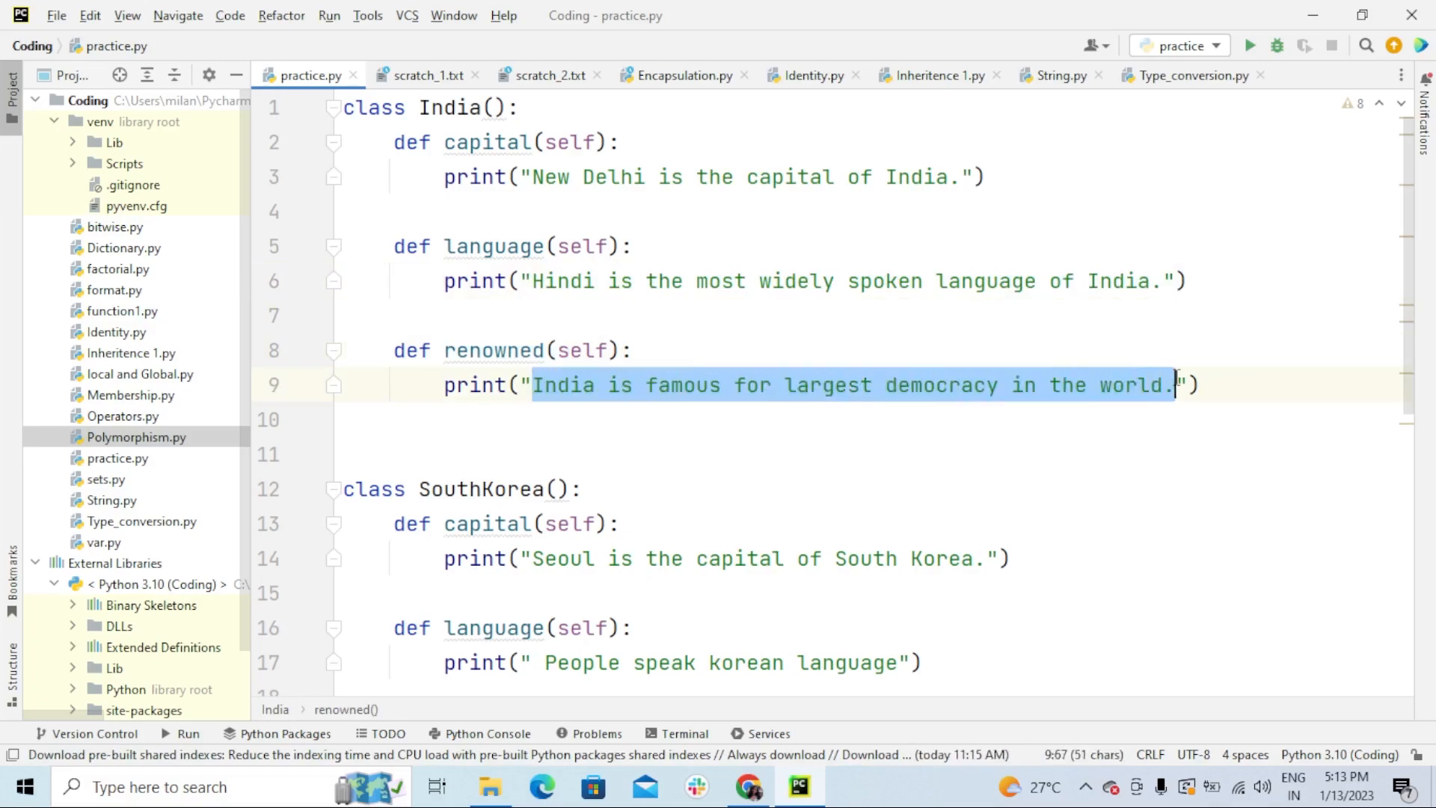
click(343, 455)
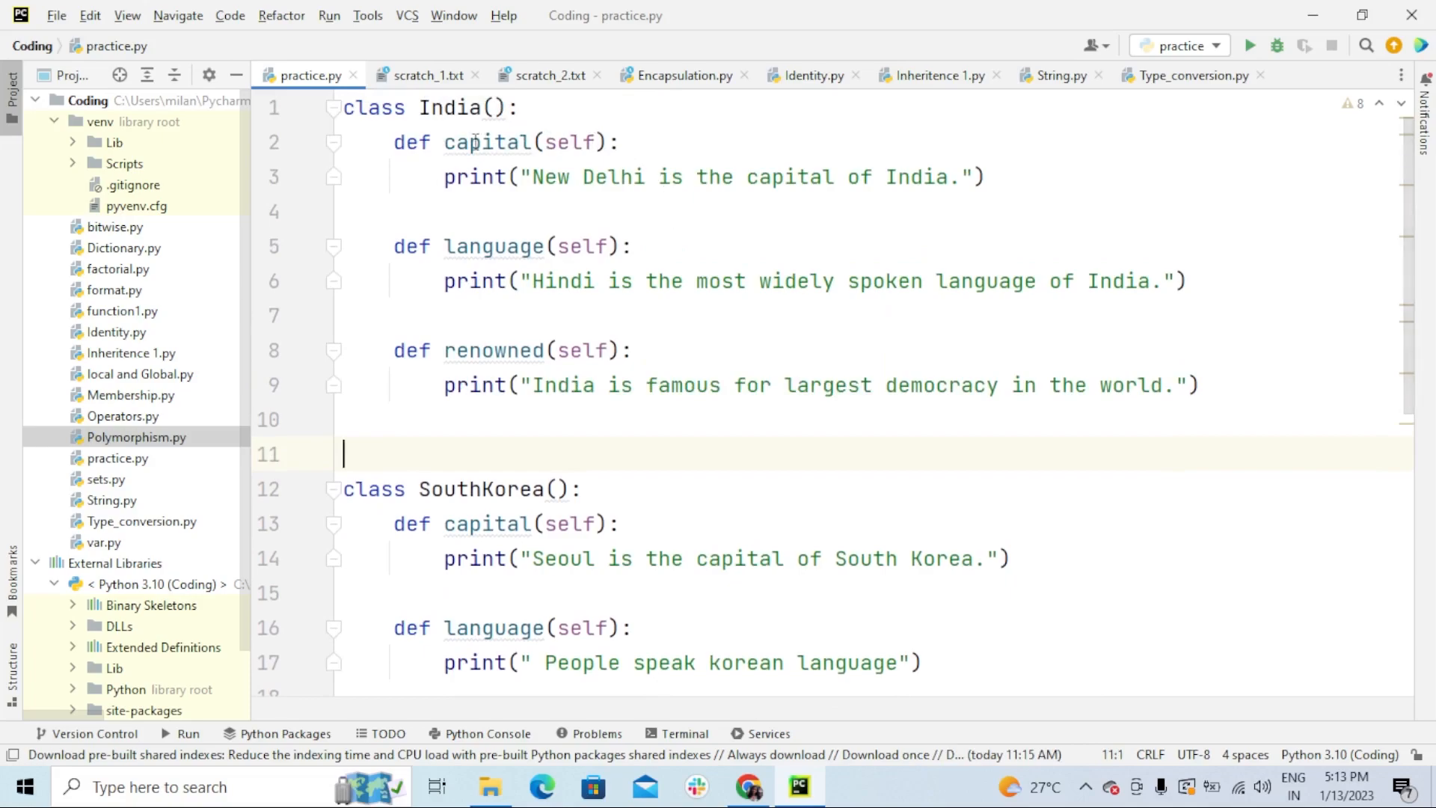
click(490, 142)
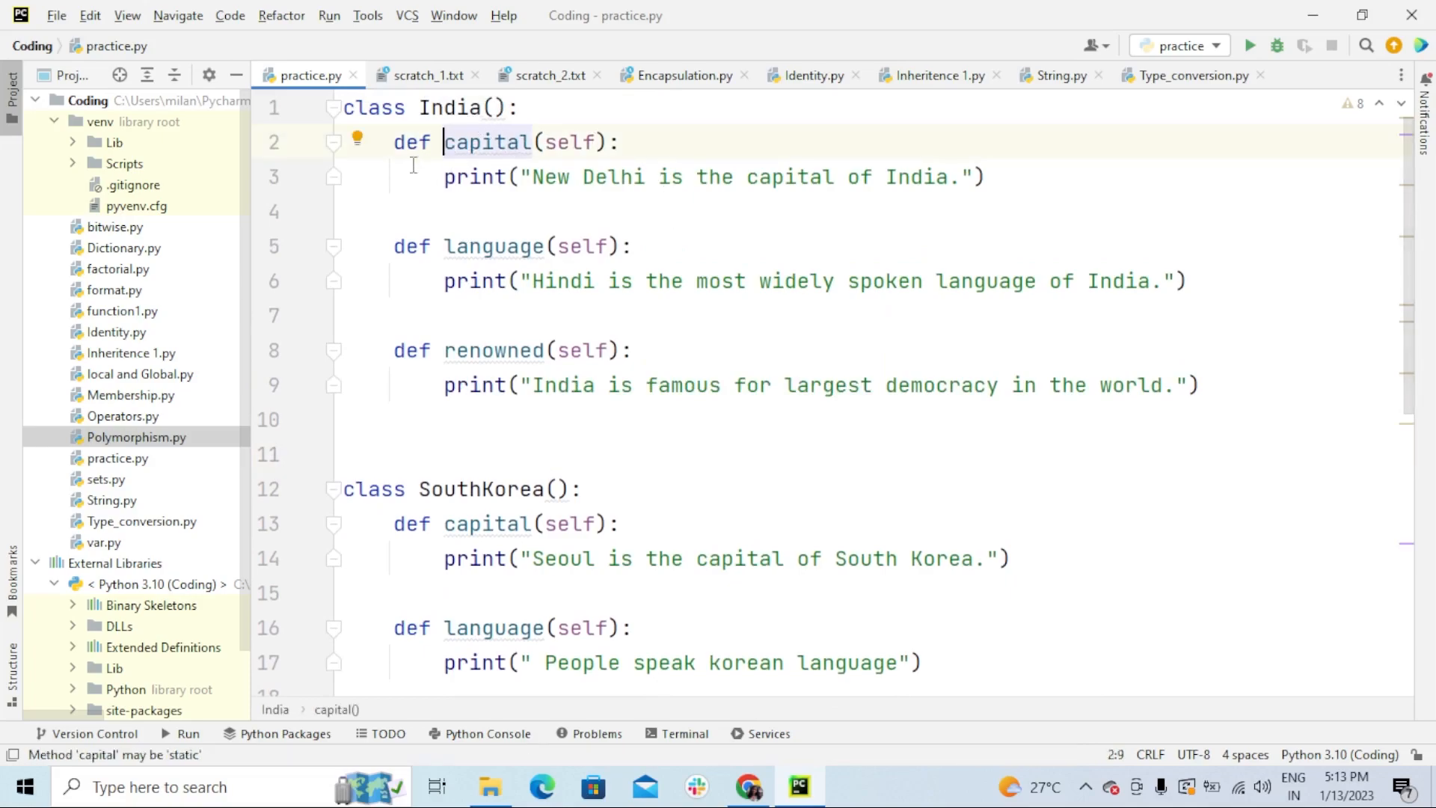
scroll(down, 3)
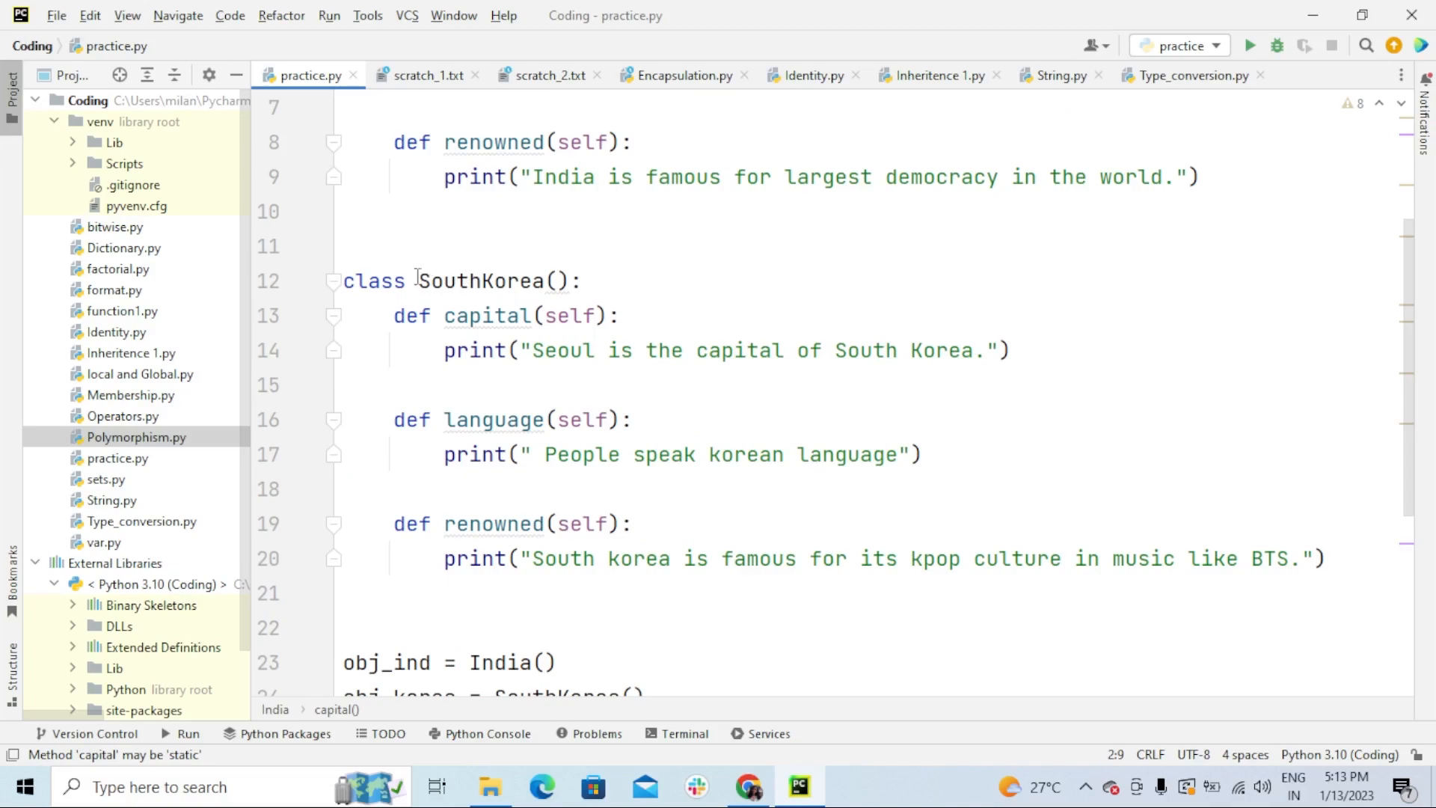
double_click(485, 314)
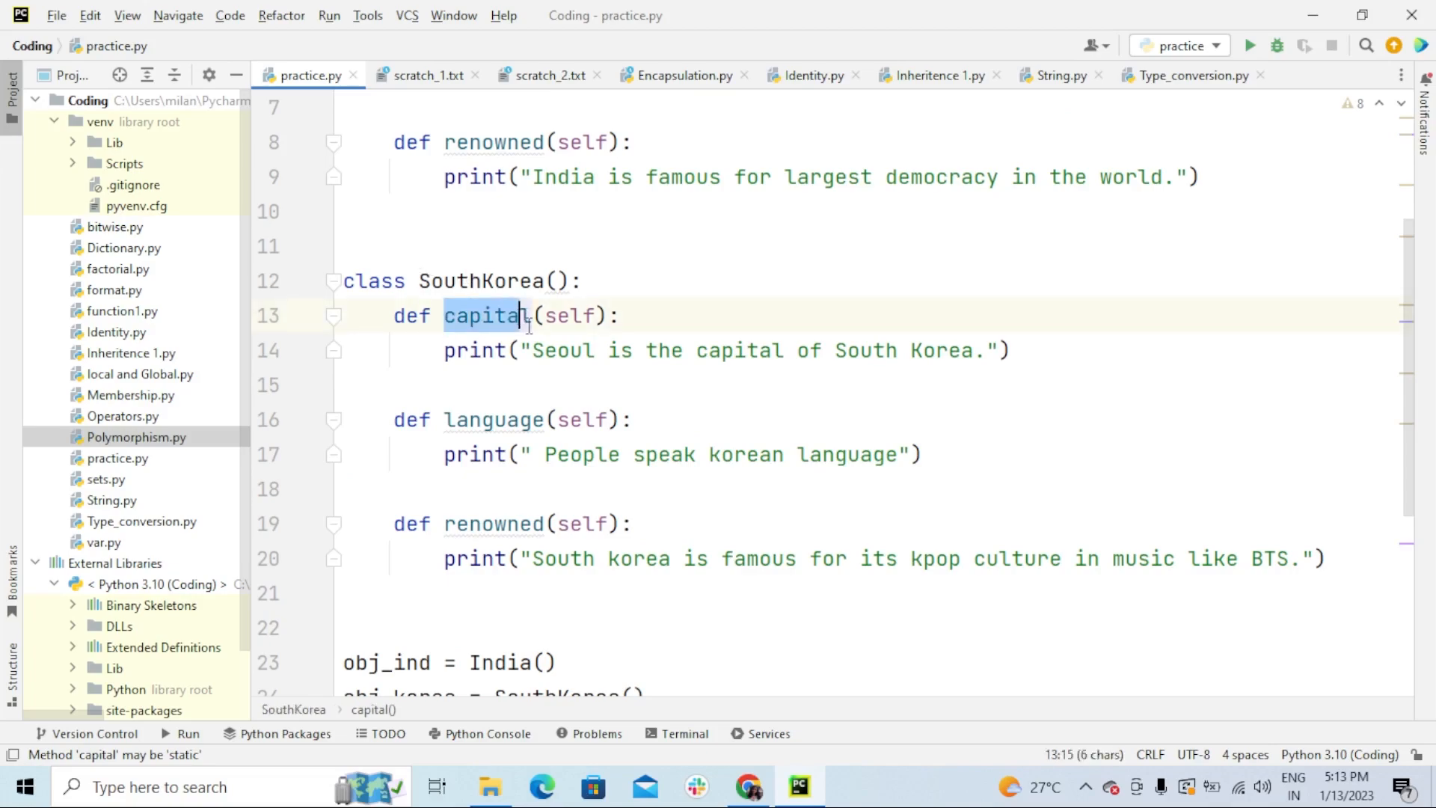
double_click(492, 419)
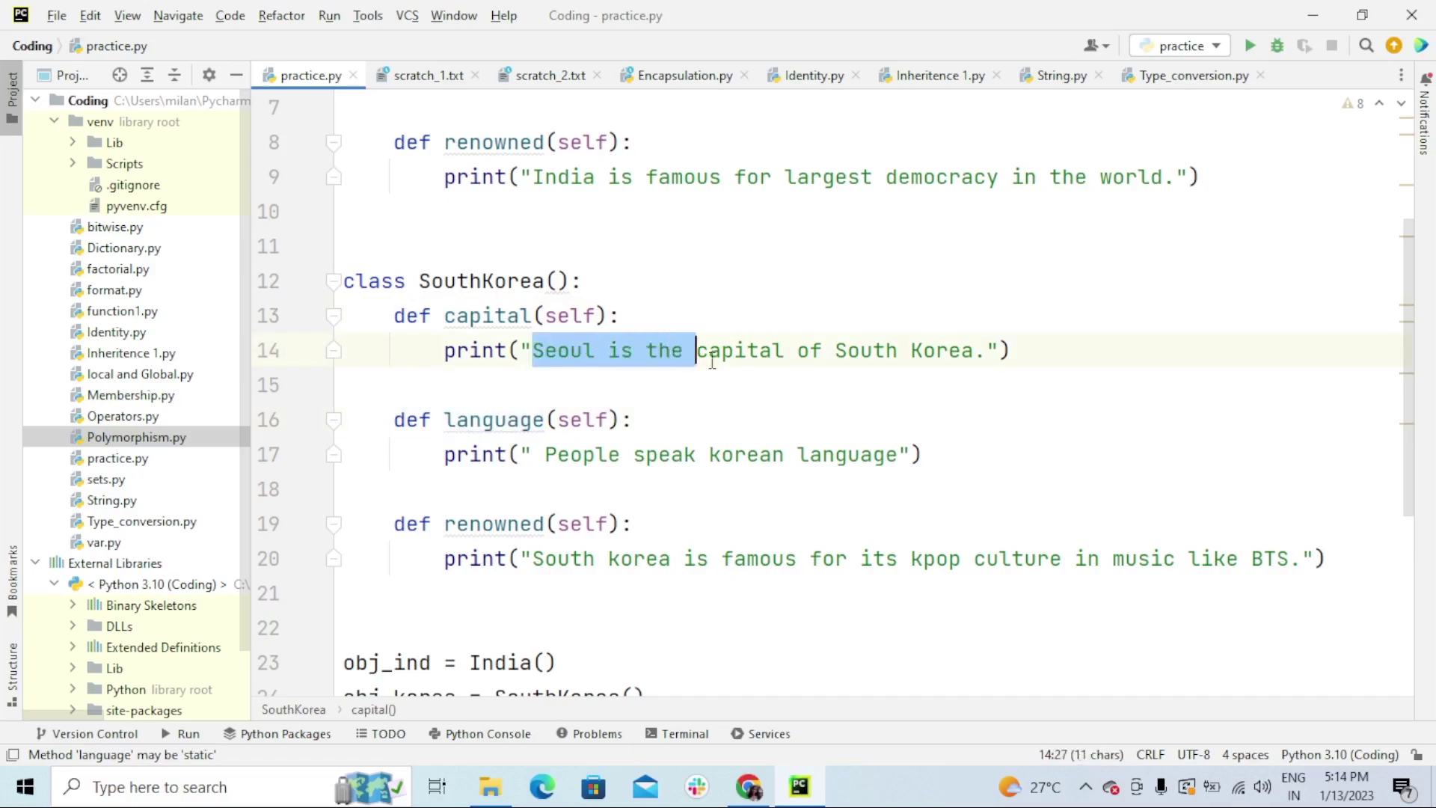
click(367, 383)
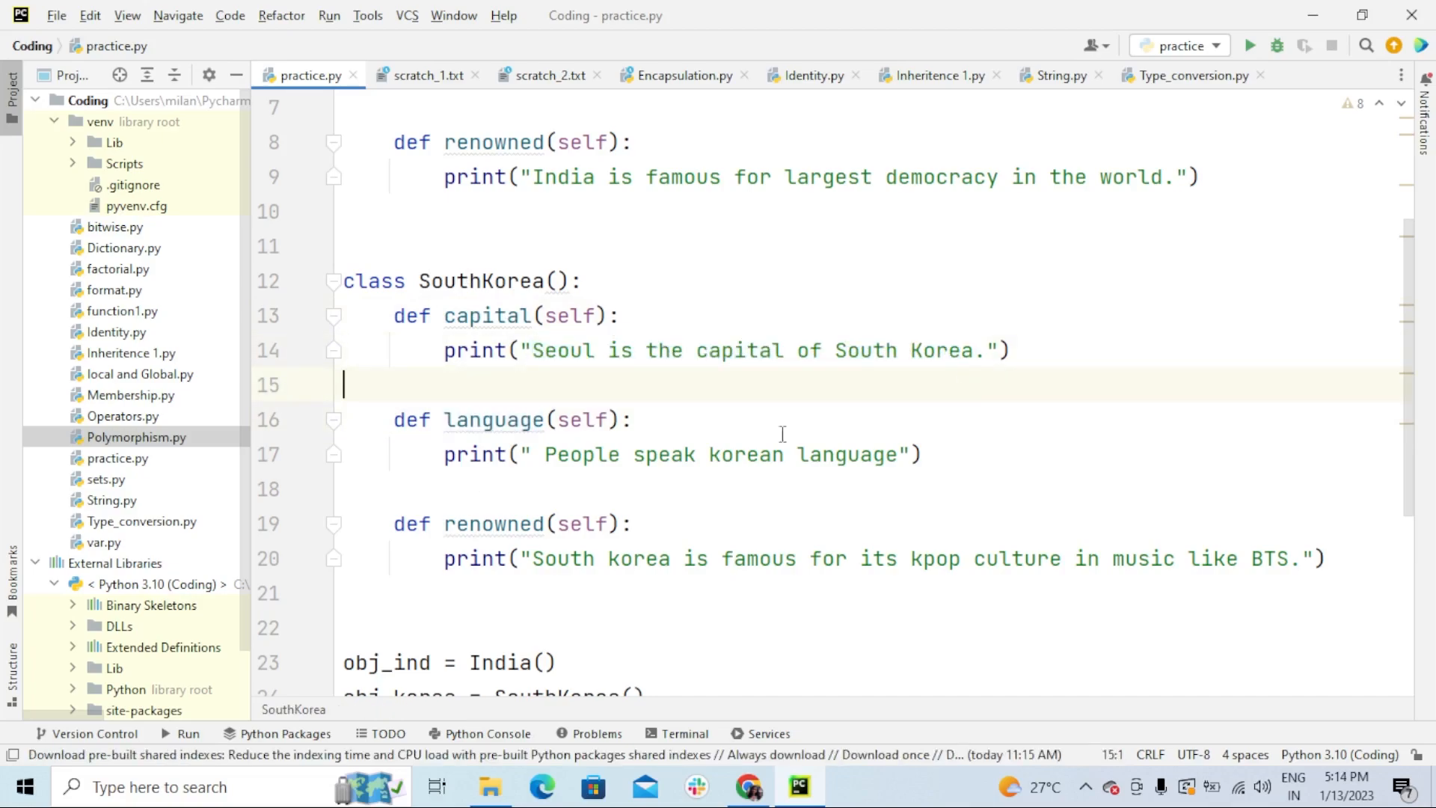
click(840, 489)
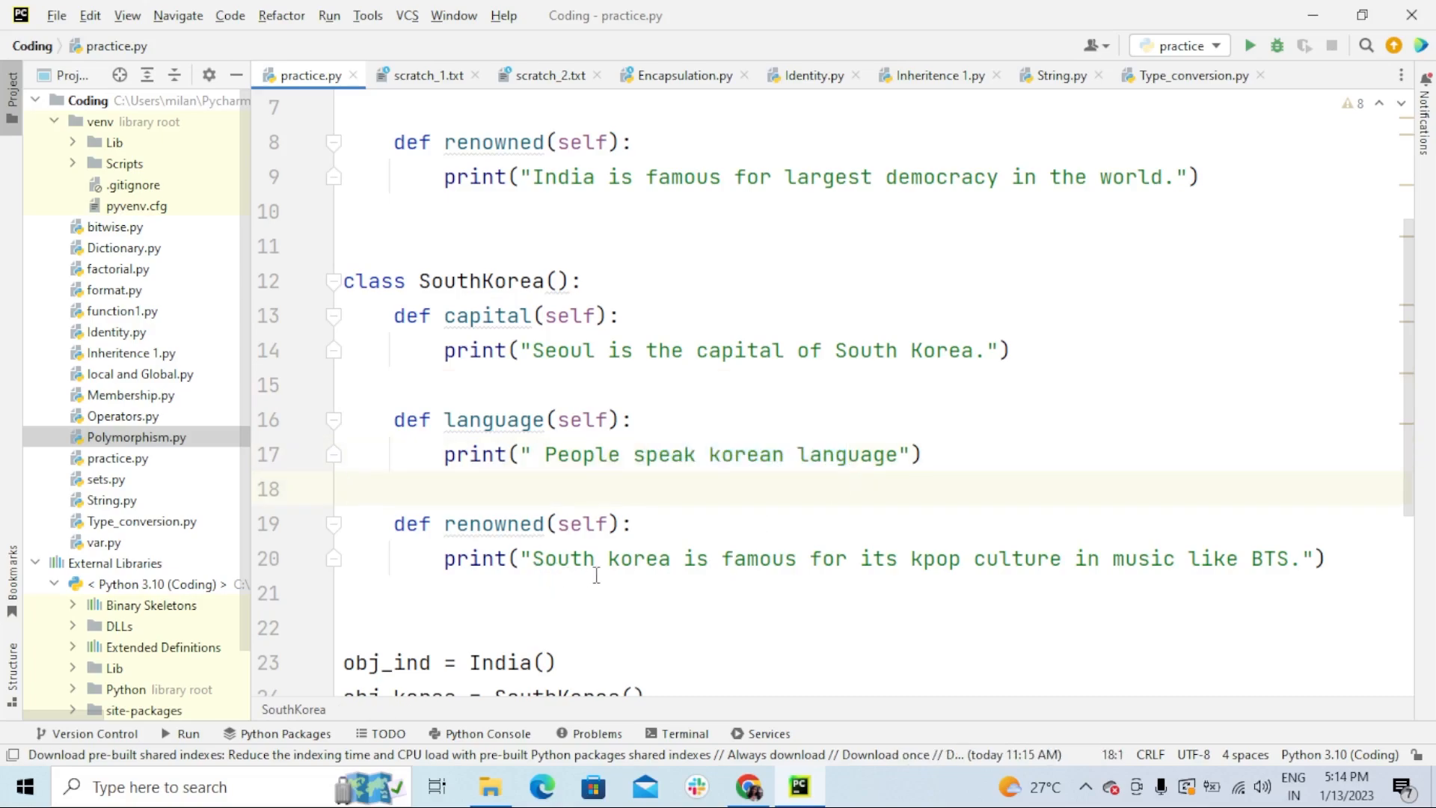
mouse_move(950, 598)
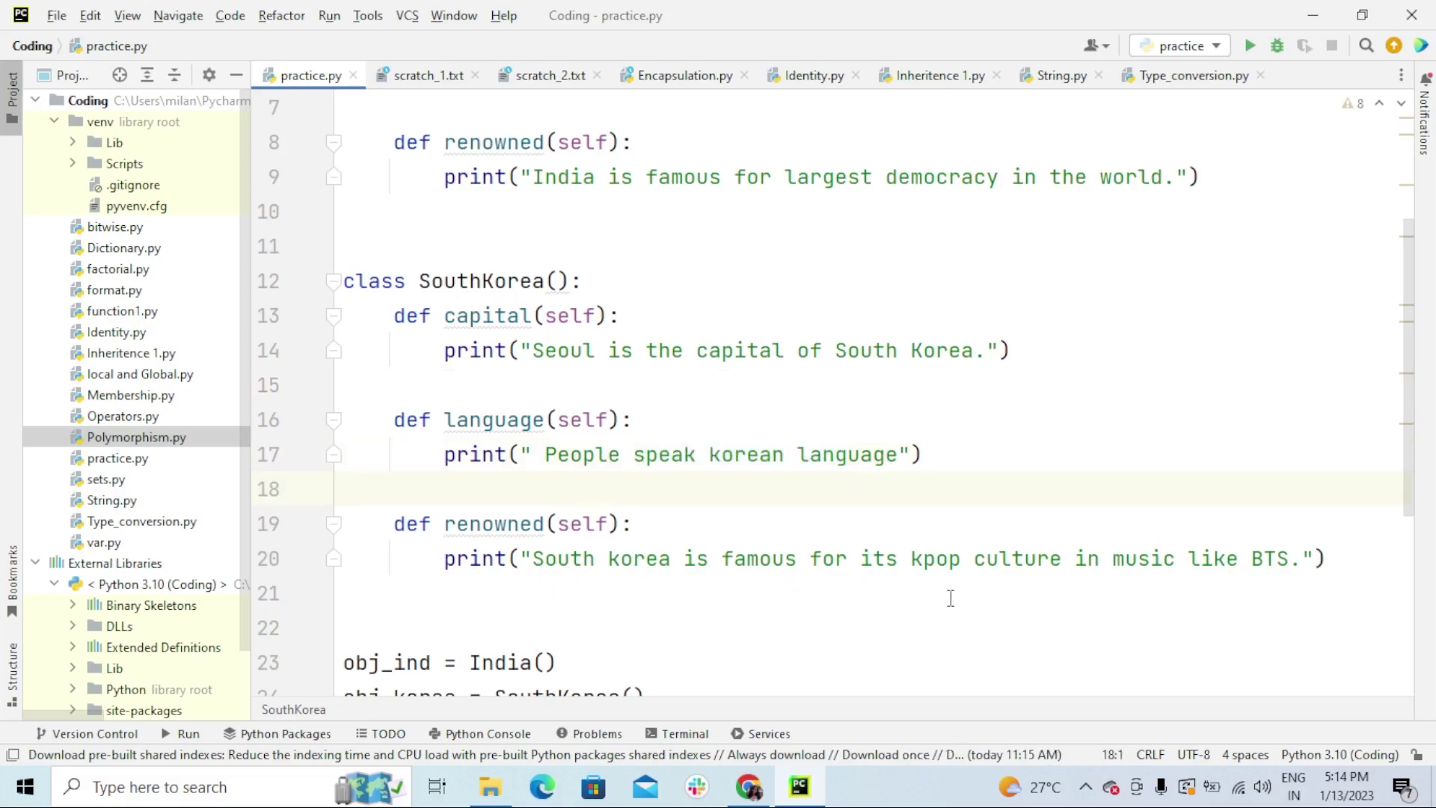
mouse_move(735, 517)
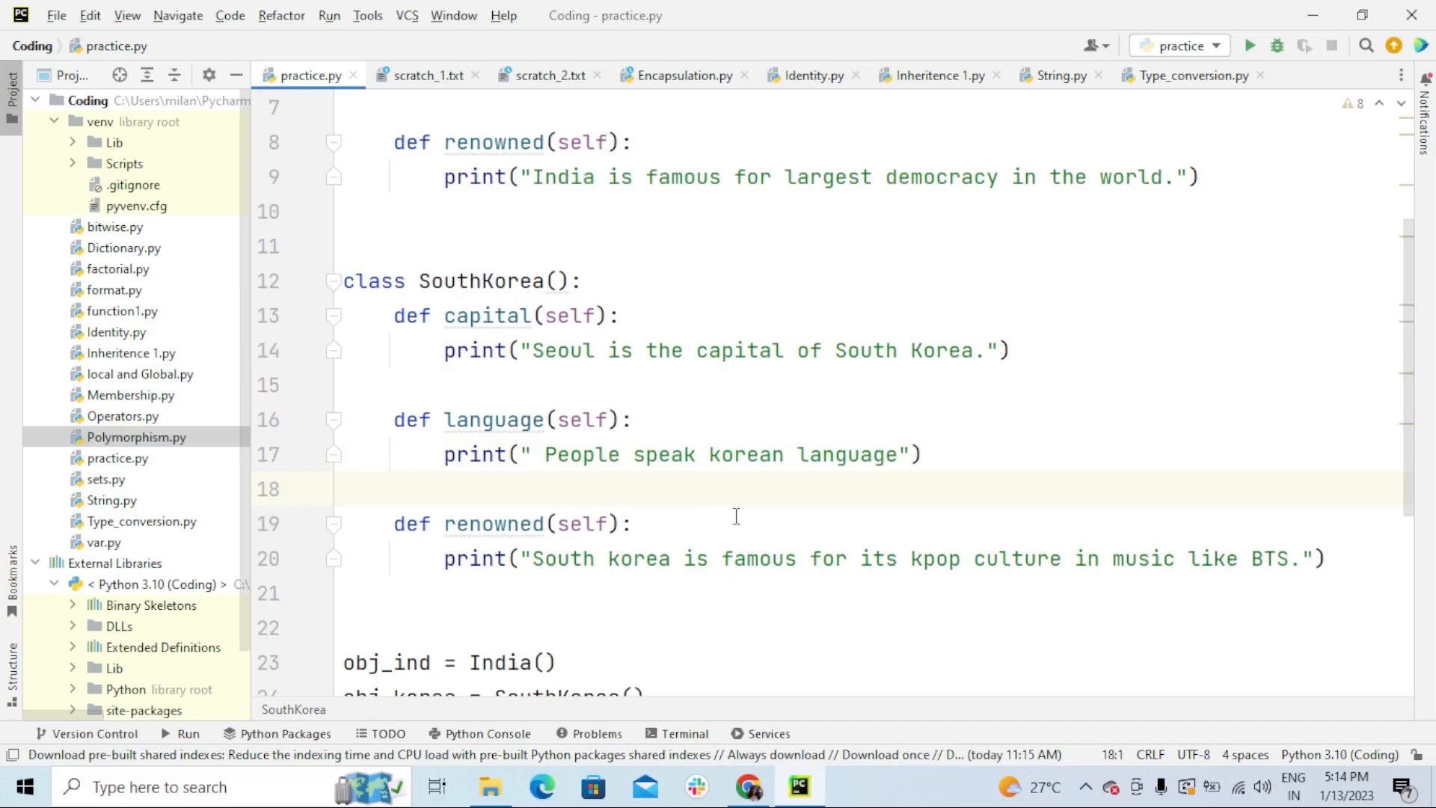
scroll(down, 3)
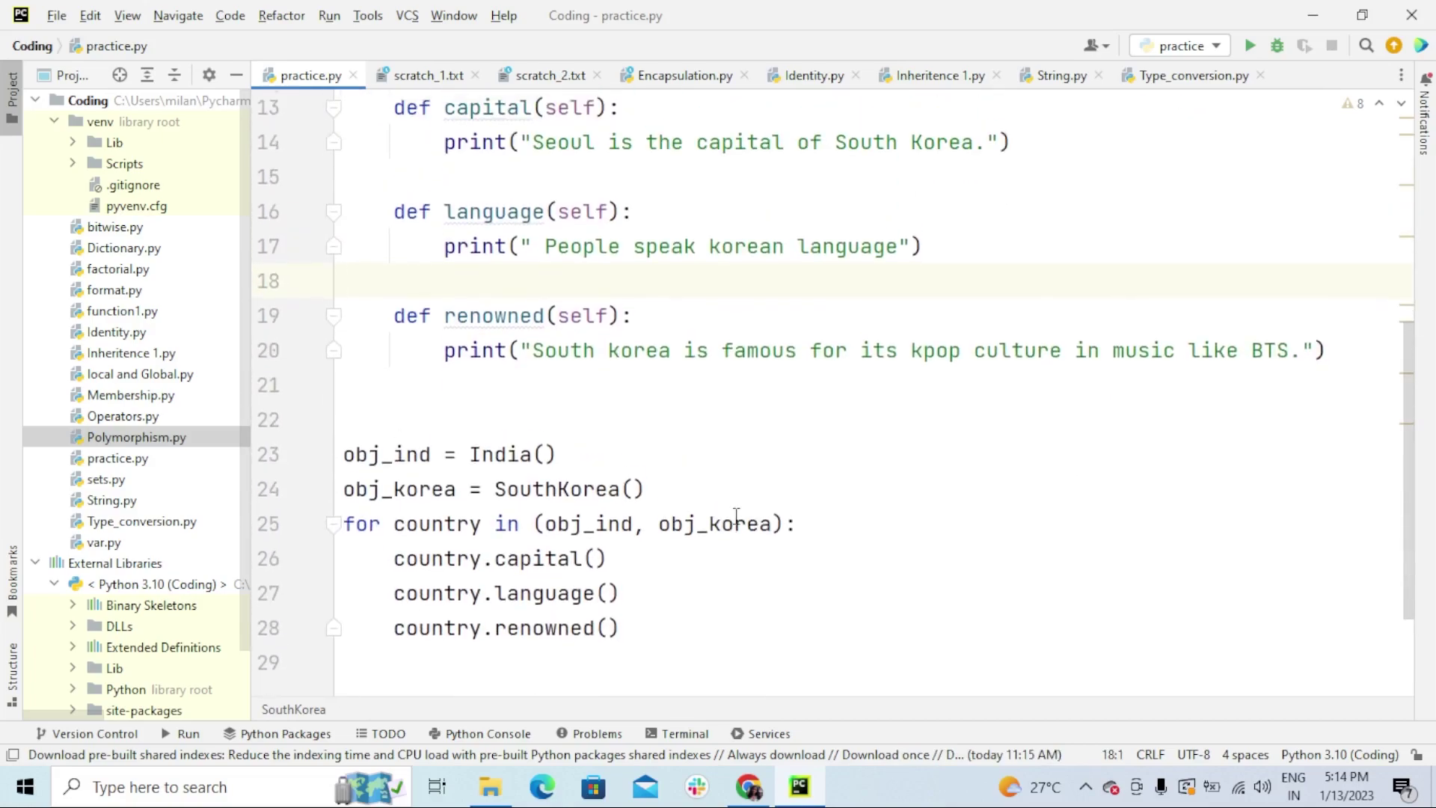
scroll(down, 3)
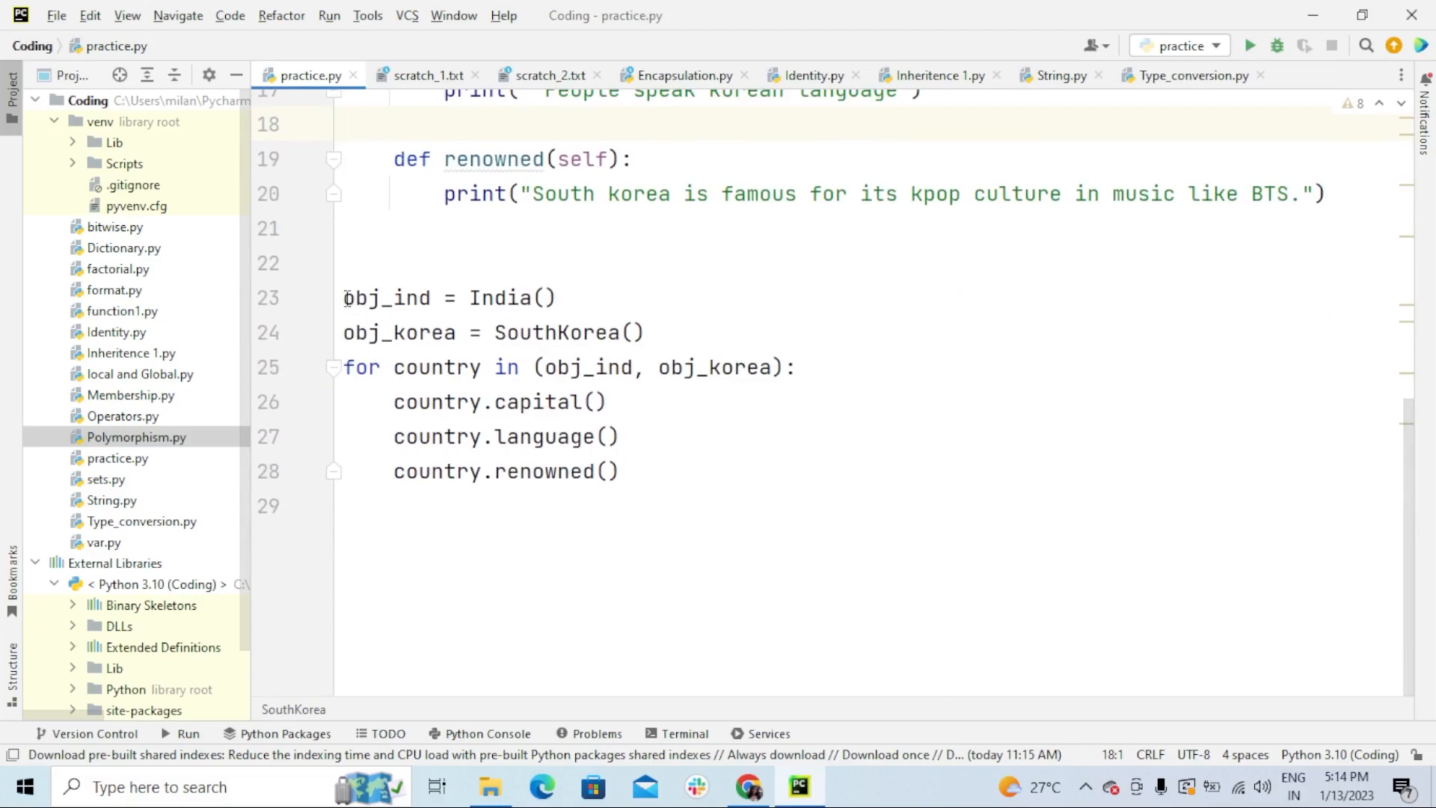
double_click(386, 296)
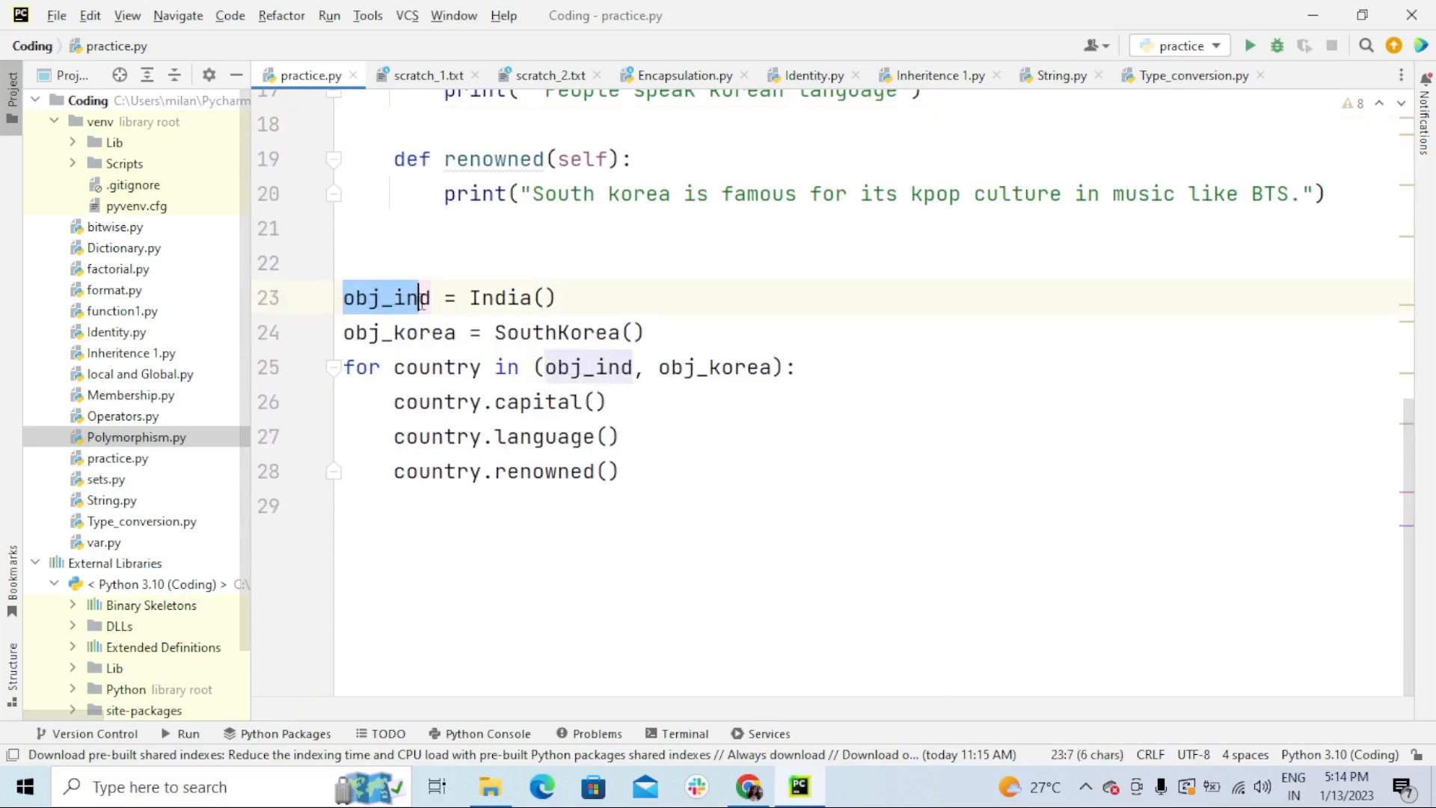
click(468, 297)
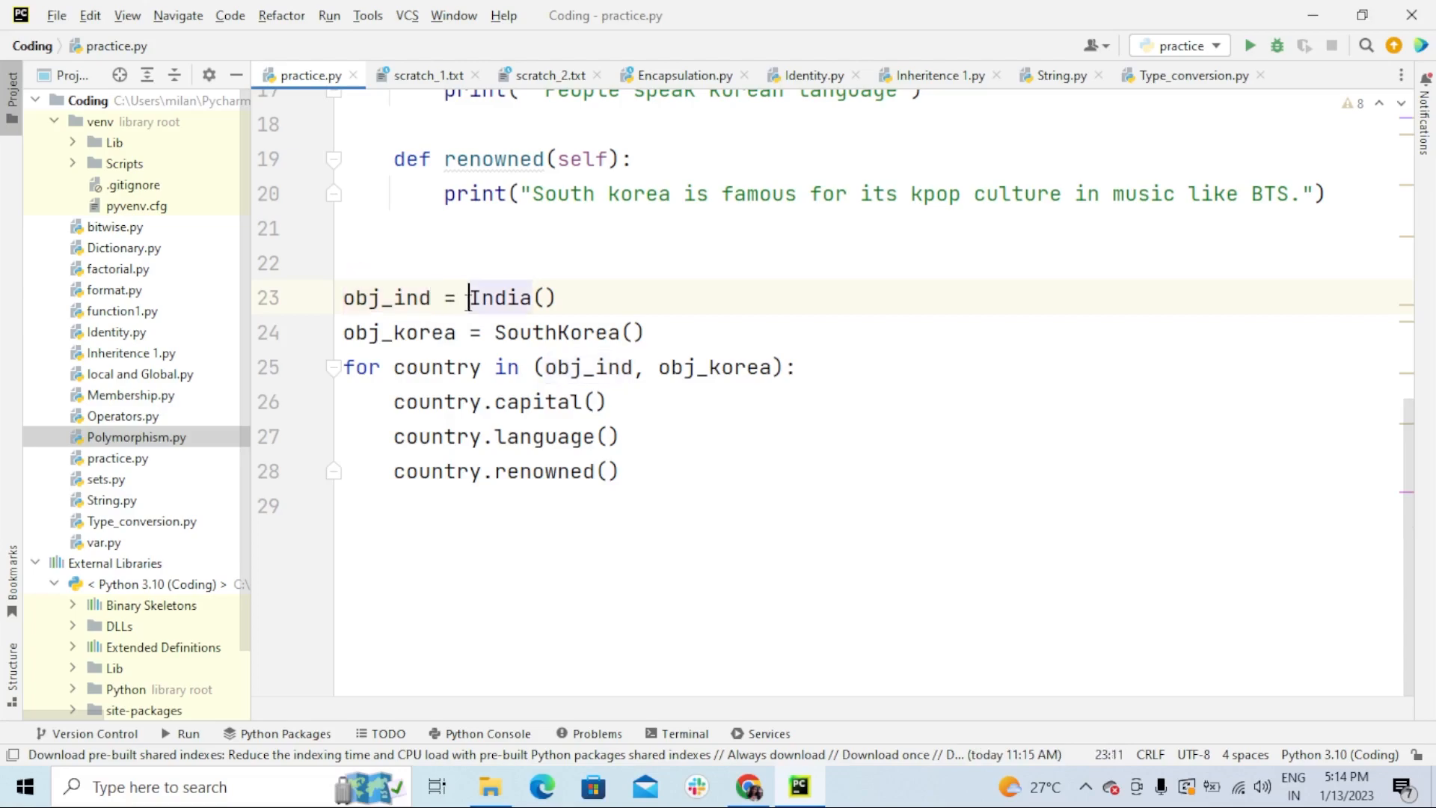
double_click(498, 297)
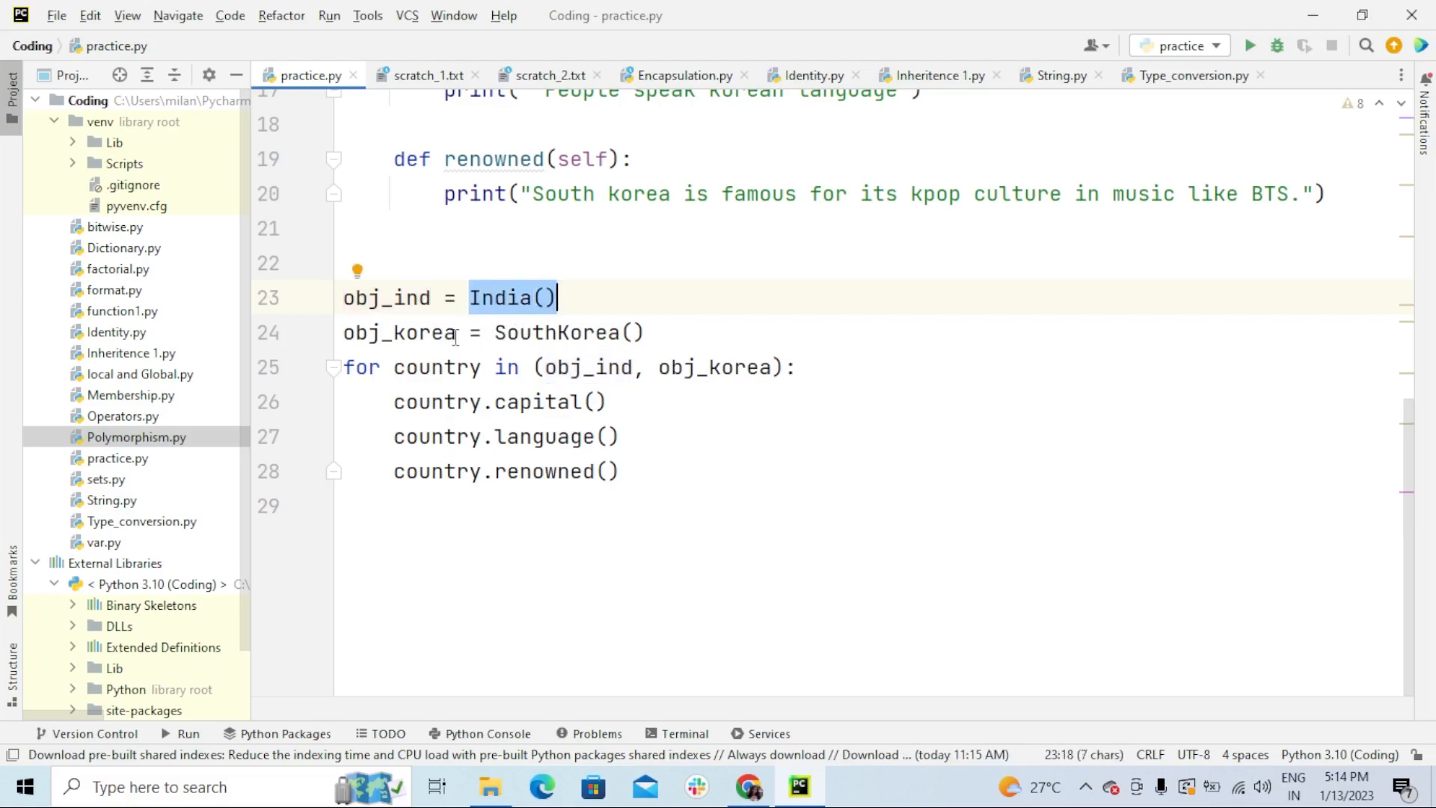
click(398, 331)
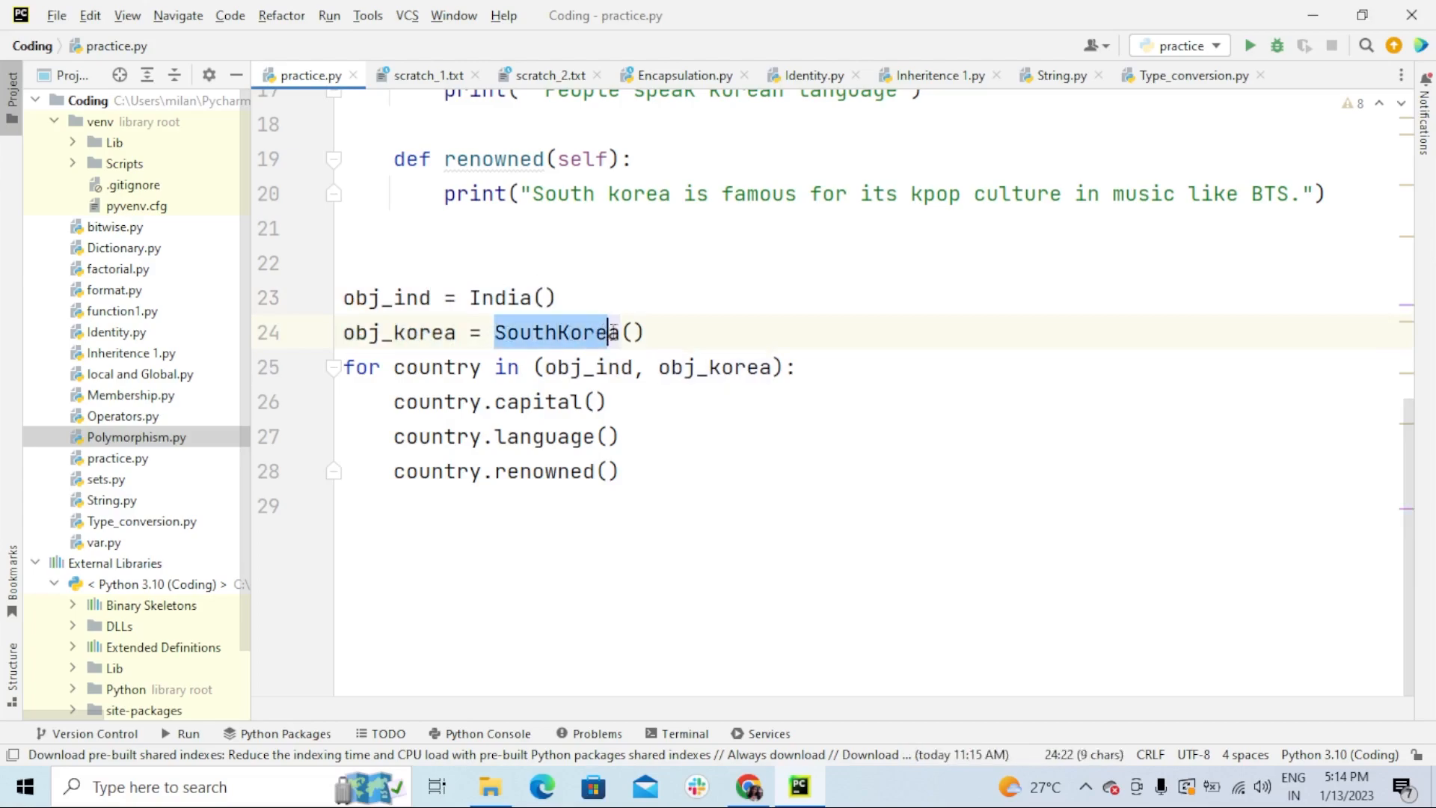
click(600, 368)
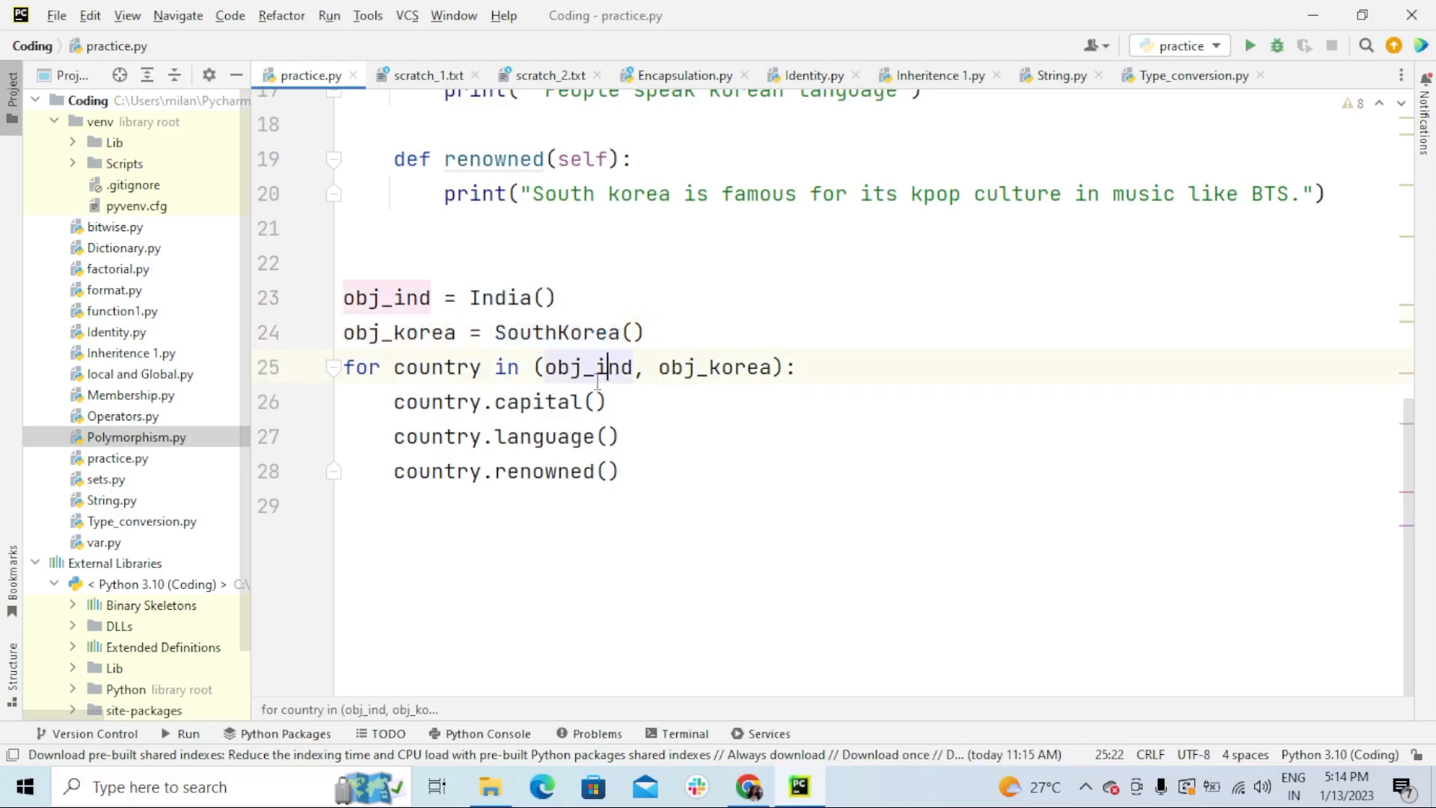
mouse_move(389, 375)
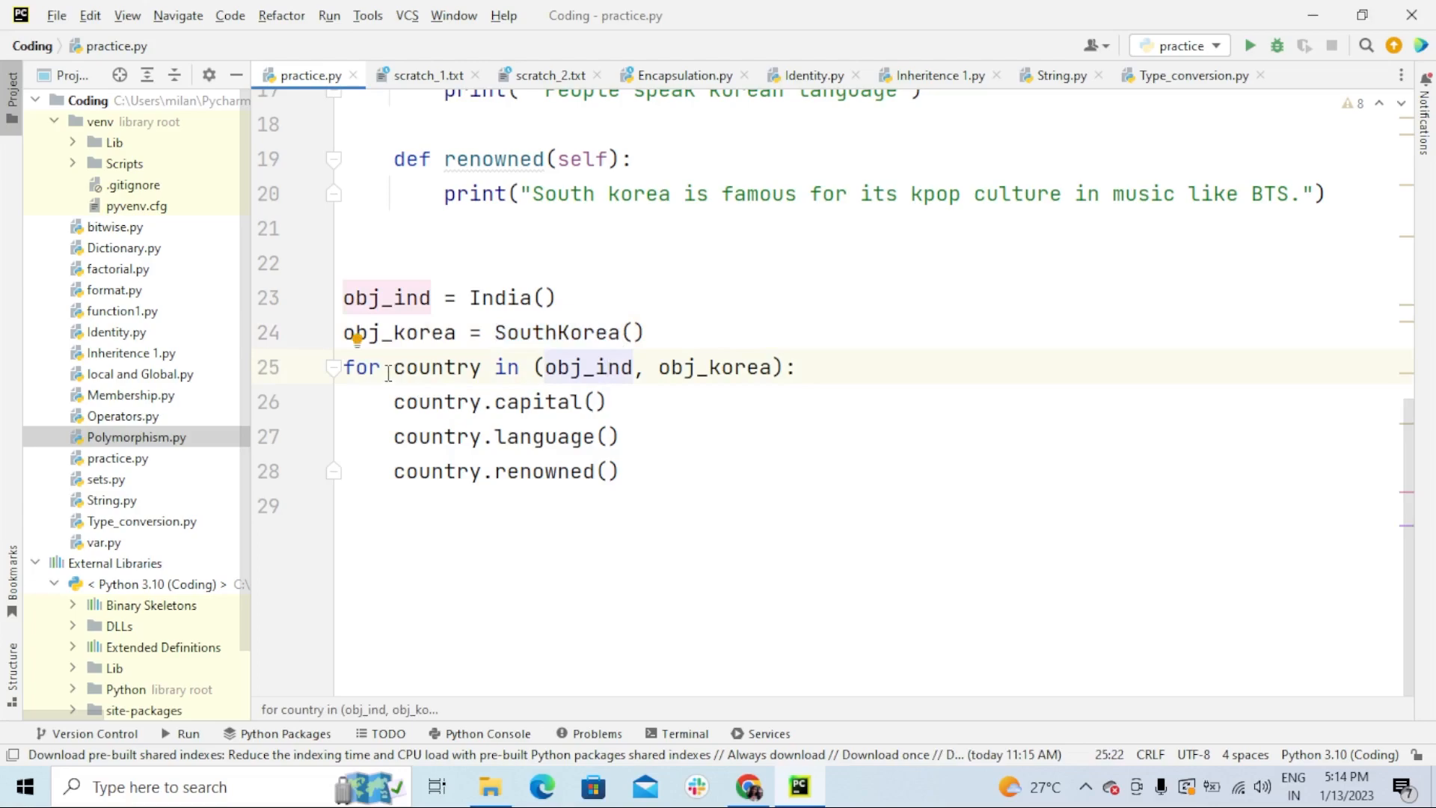
click(492, 367)
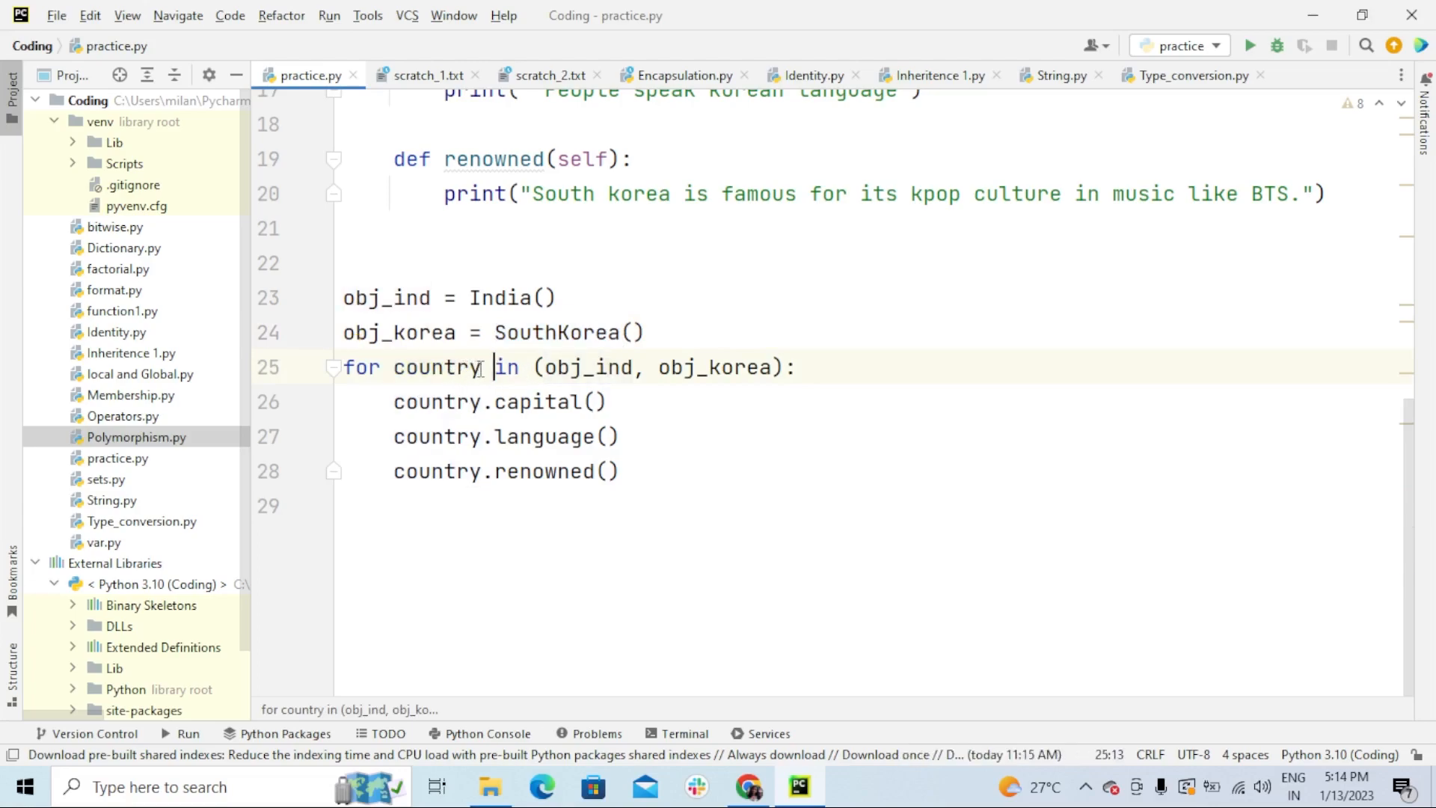
double_click(506, 366)
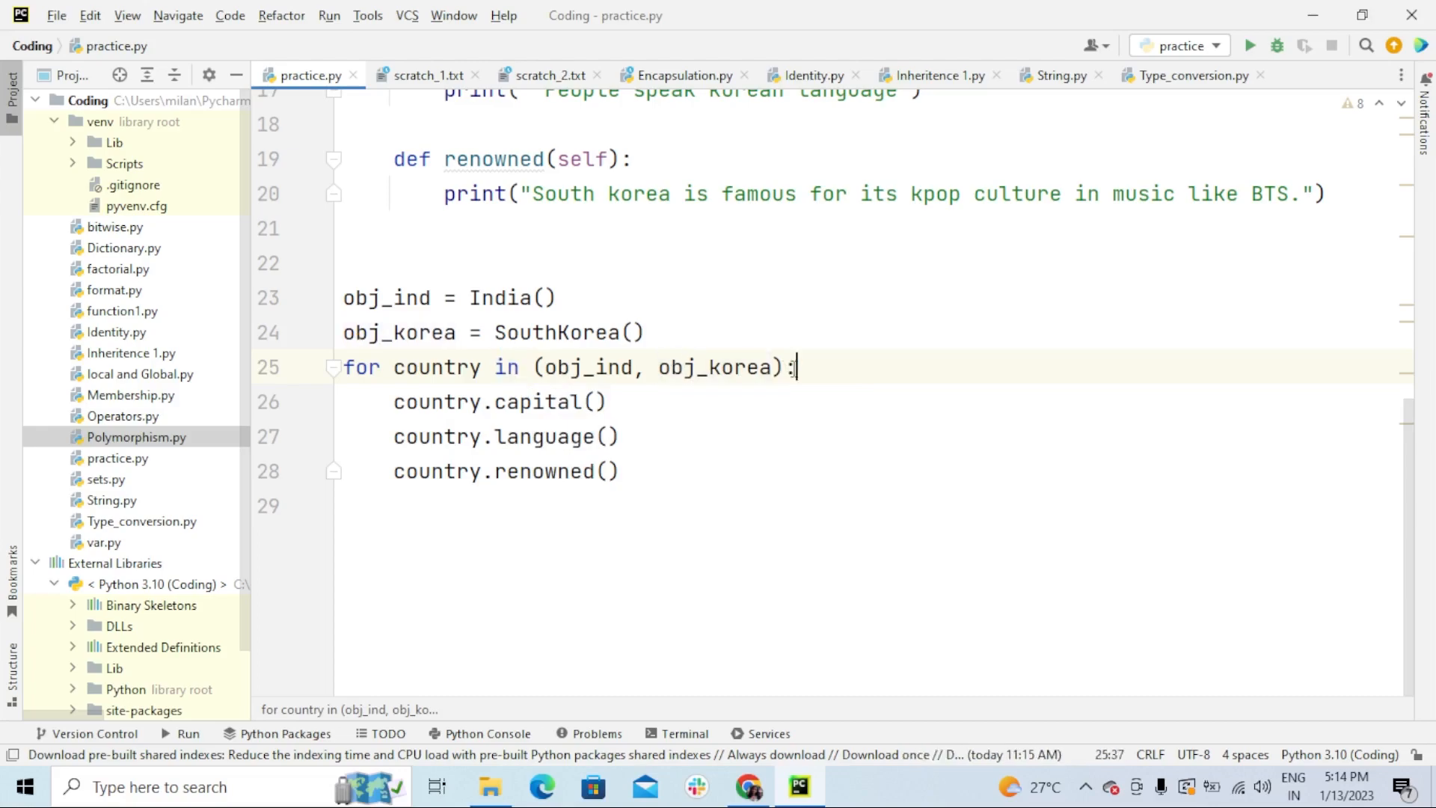
click(542, 367)
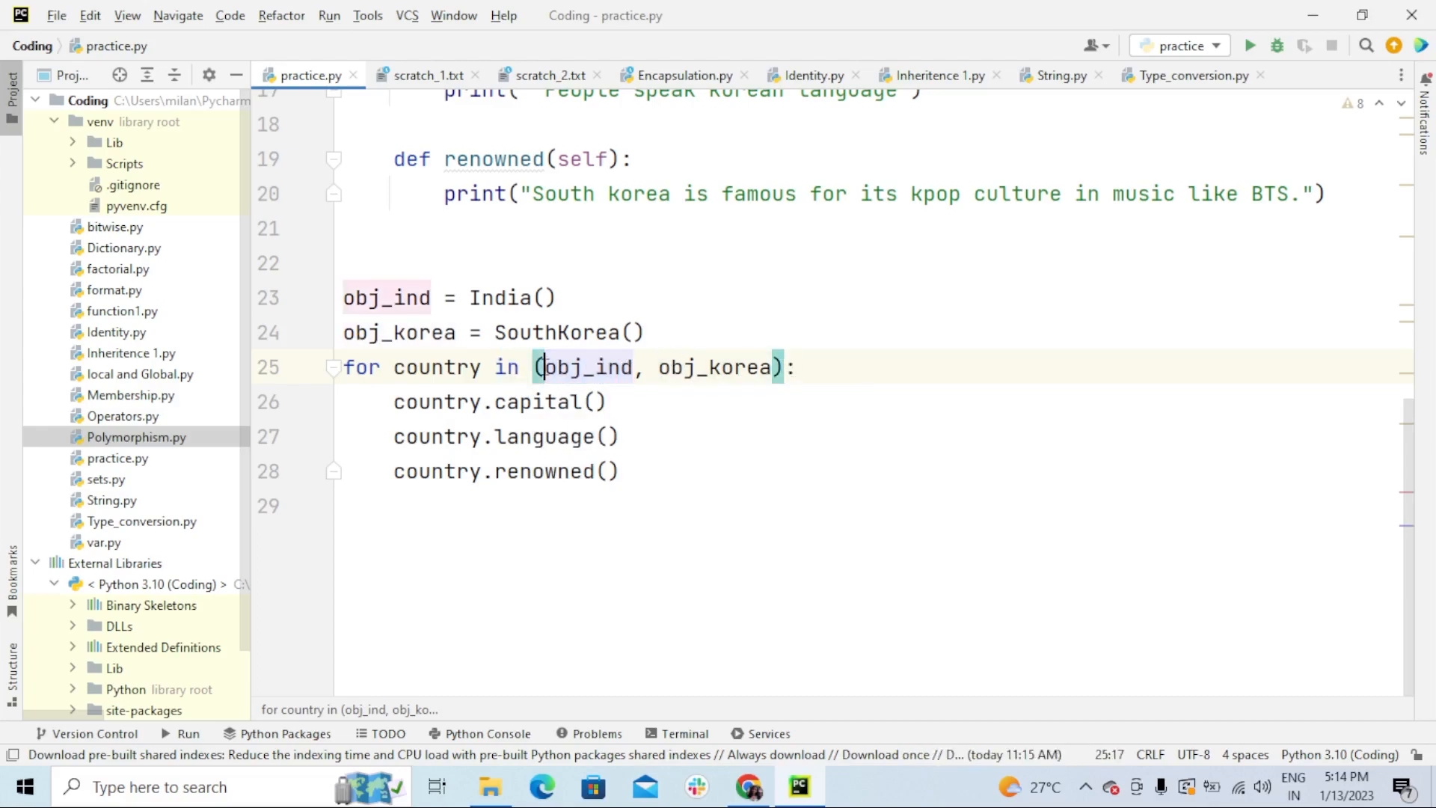
double_click(709, 366)
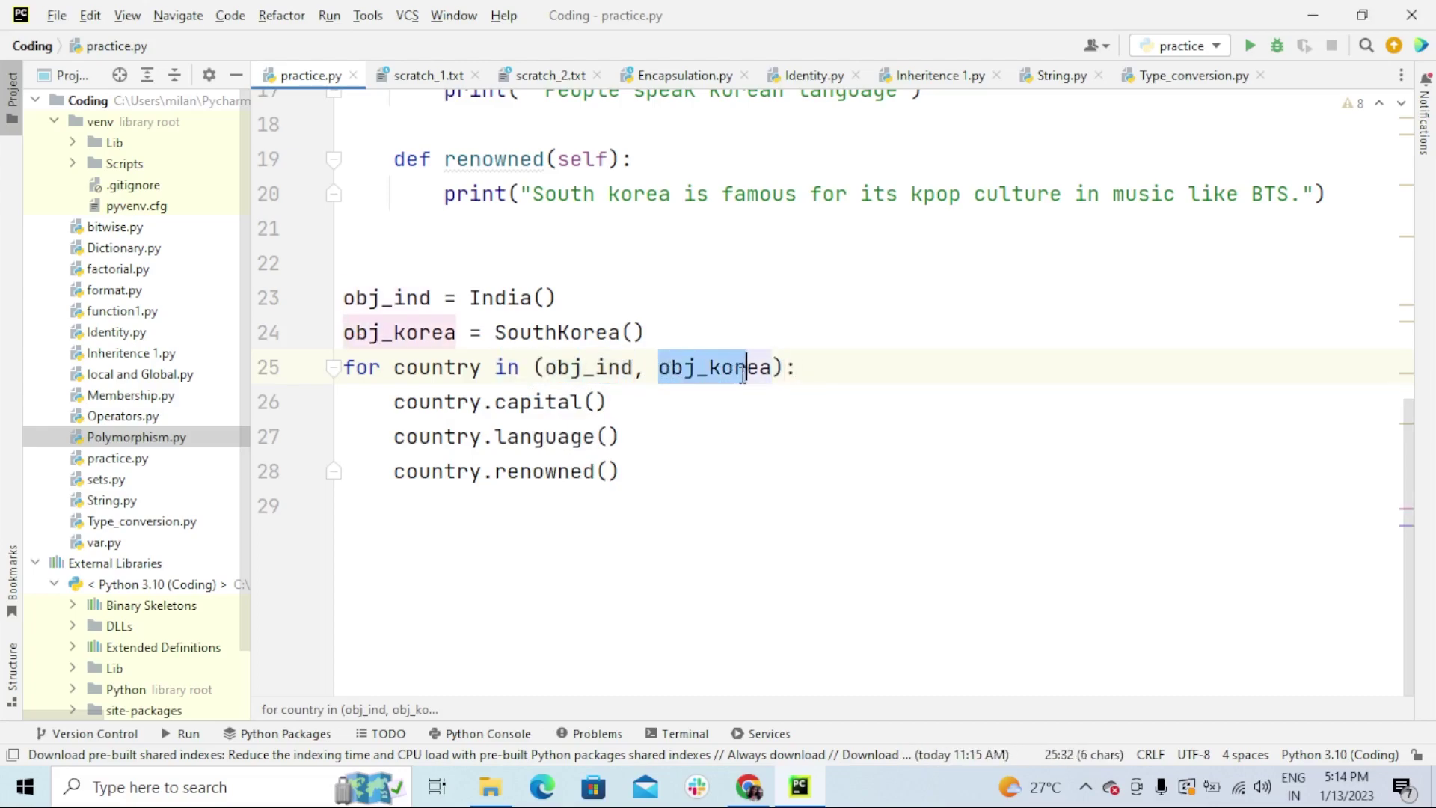
click(495, 436)
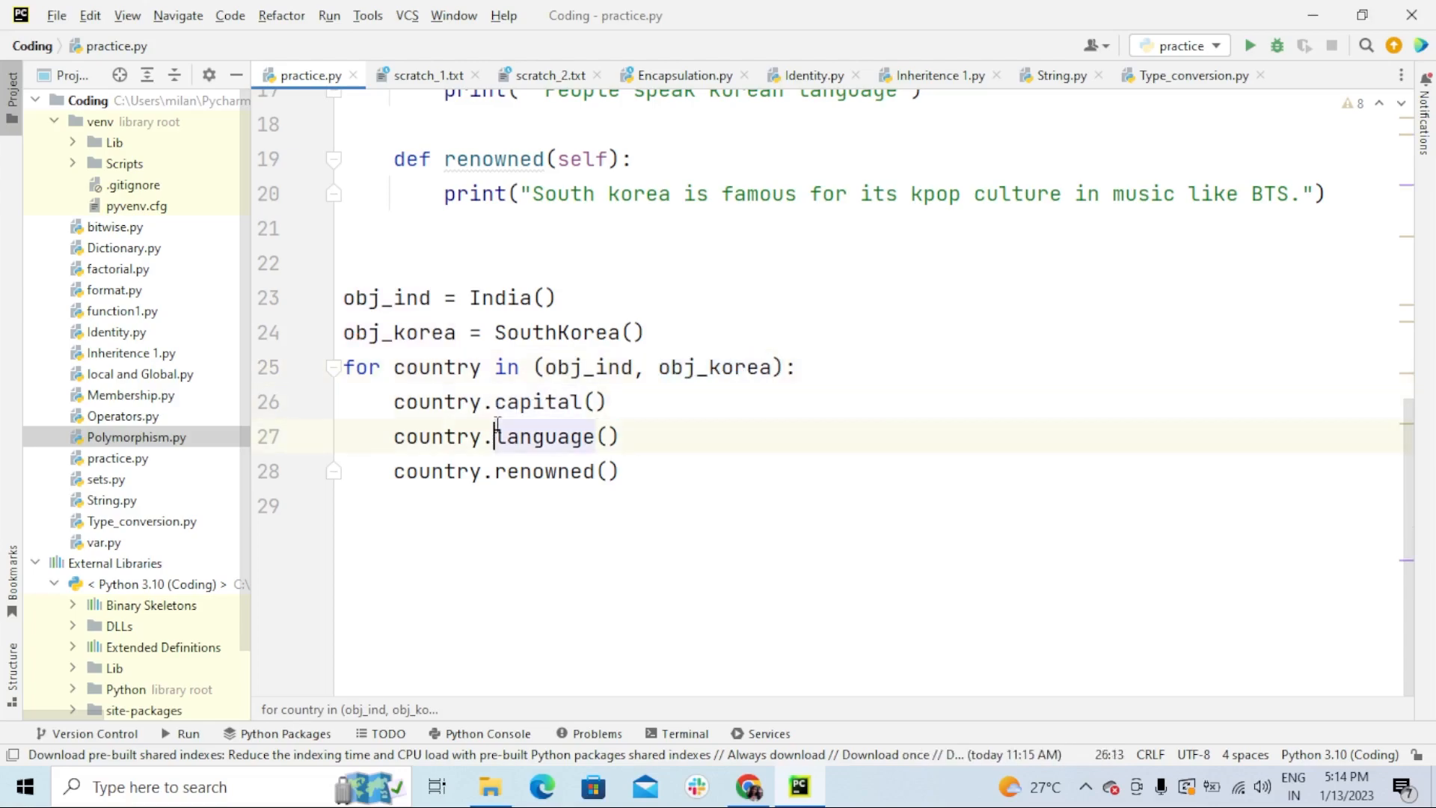
double_click(538, 401)
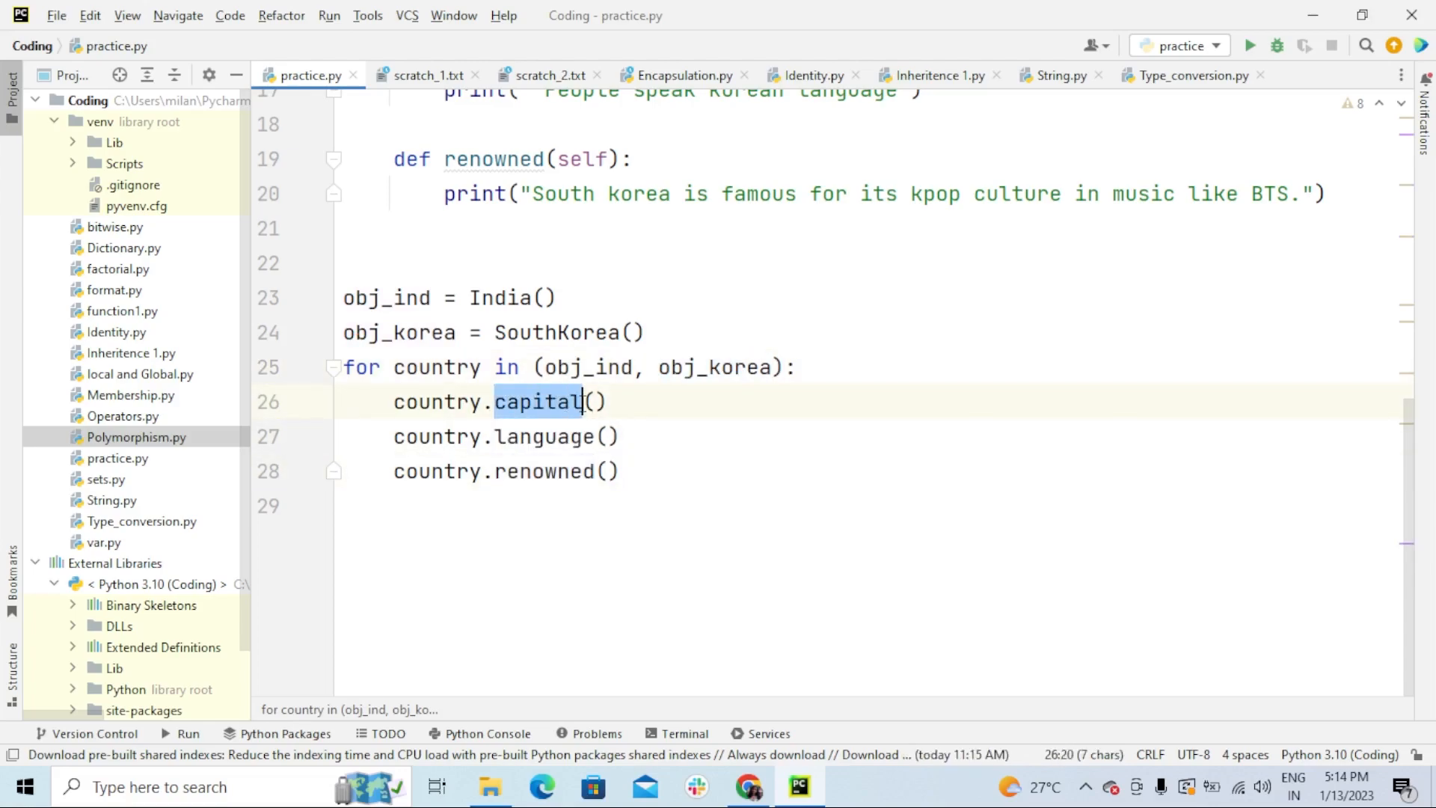
double_click(543, 436)
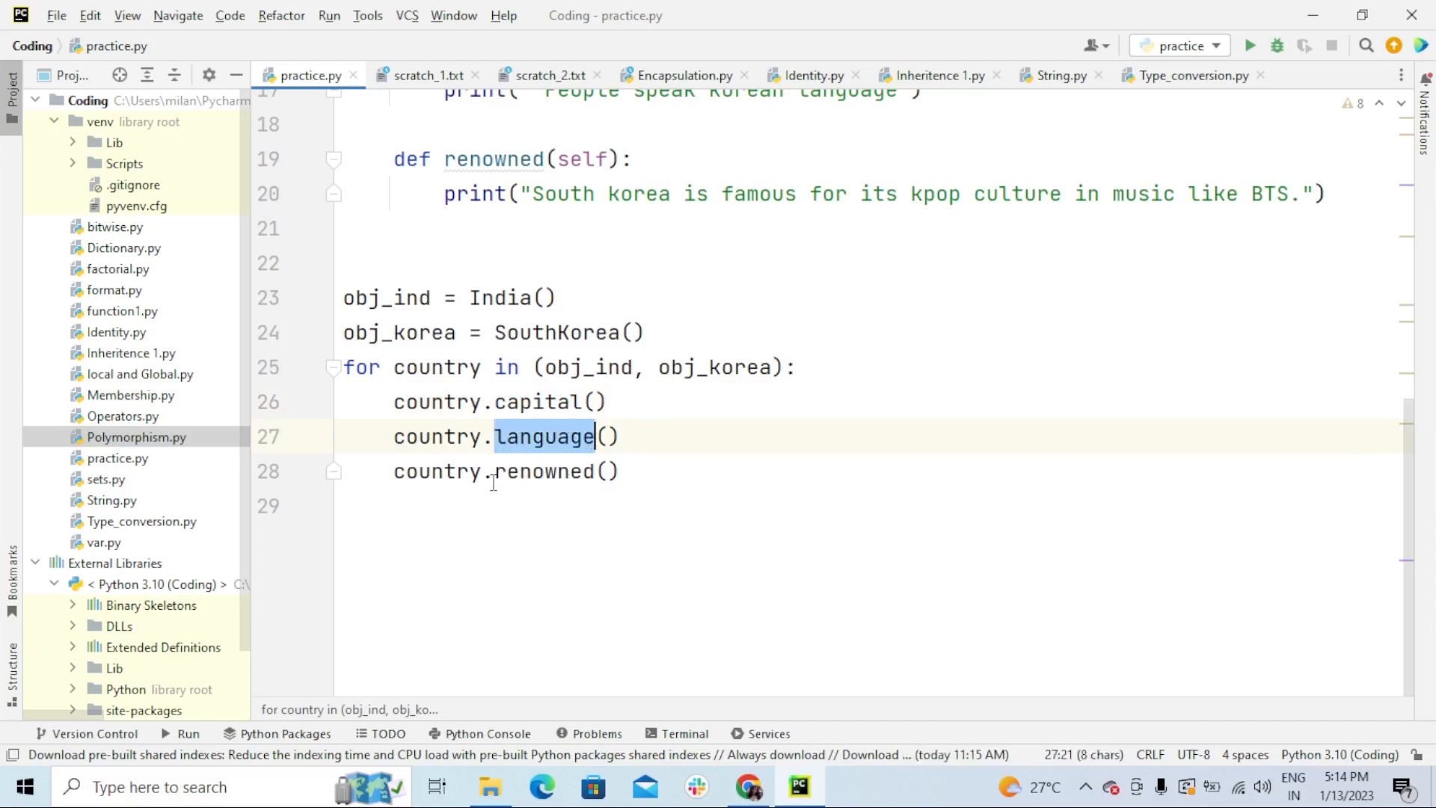
scroll(up, 3)
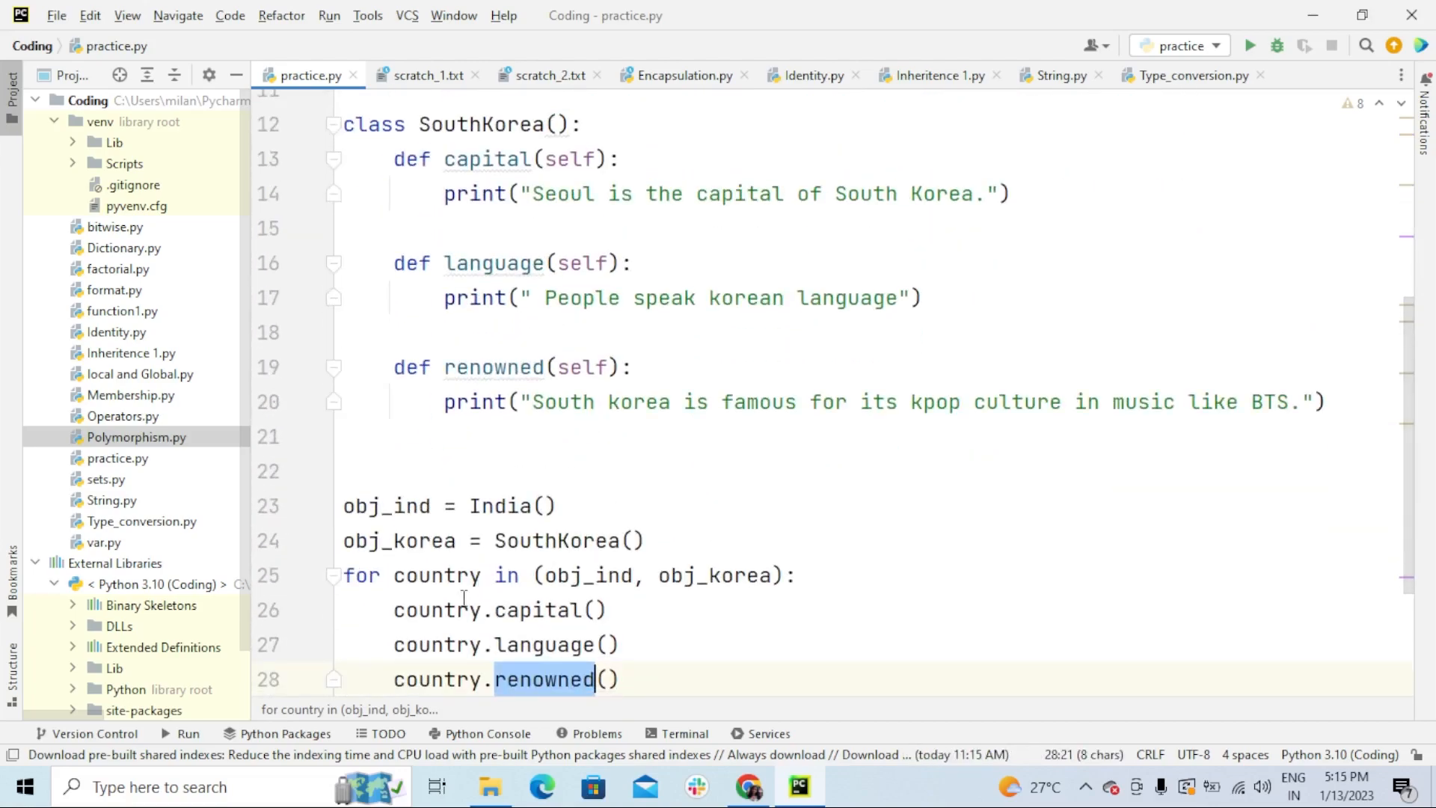
scroll(down, 3)
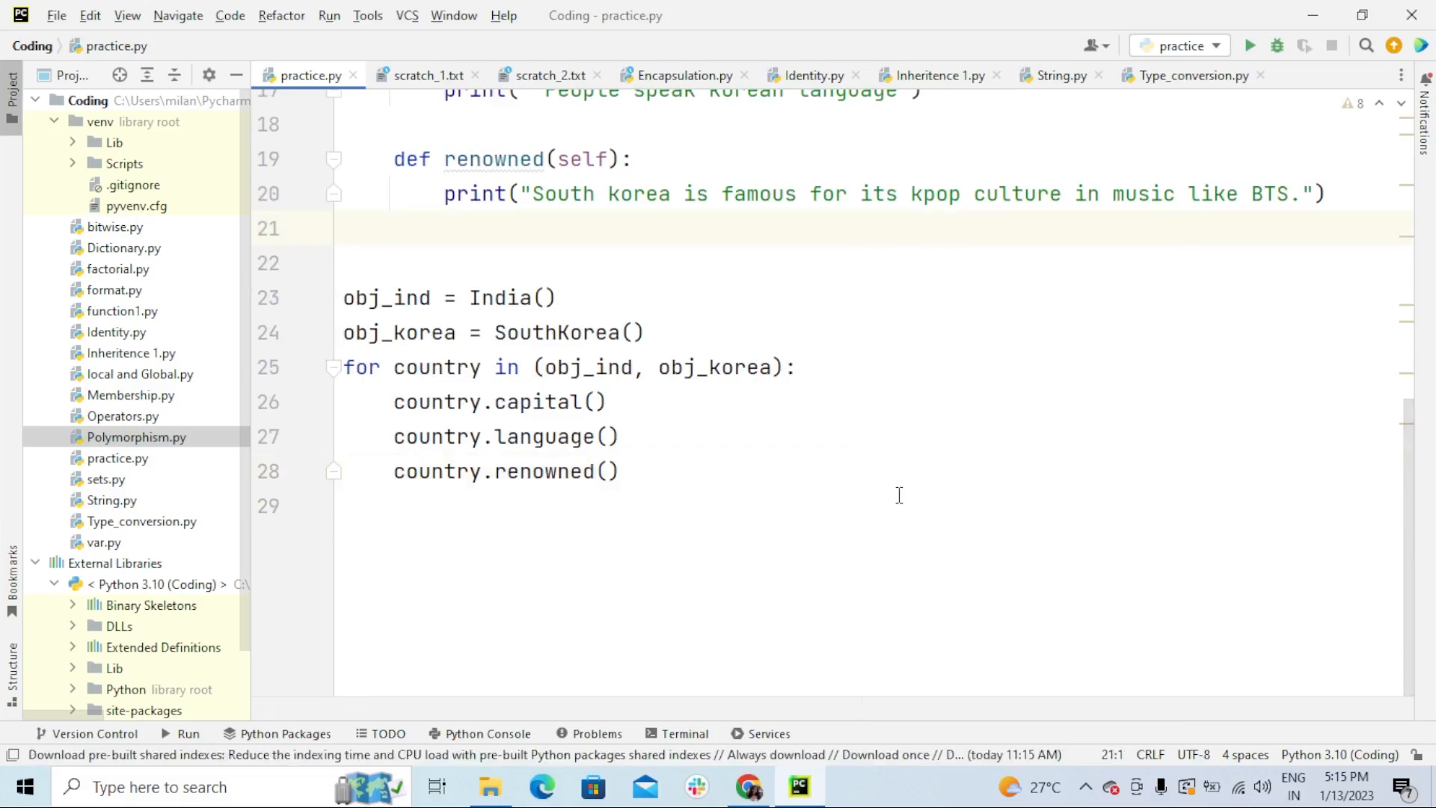
Run practice.py and highlight India's and South Korea's output lines in the console
click(1249, 45)
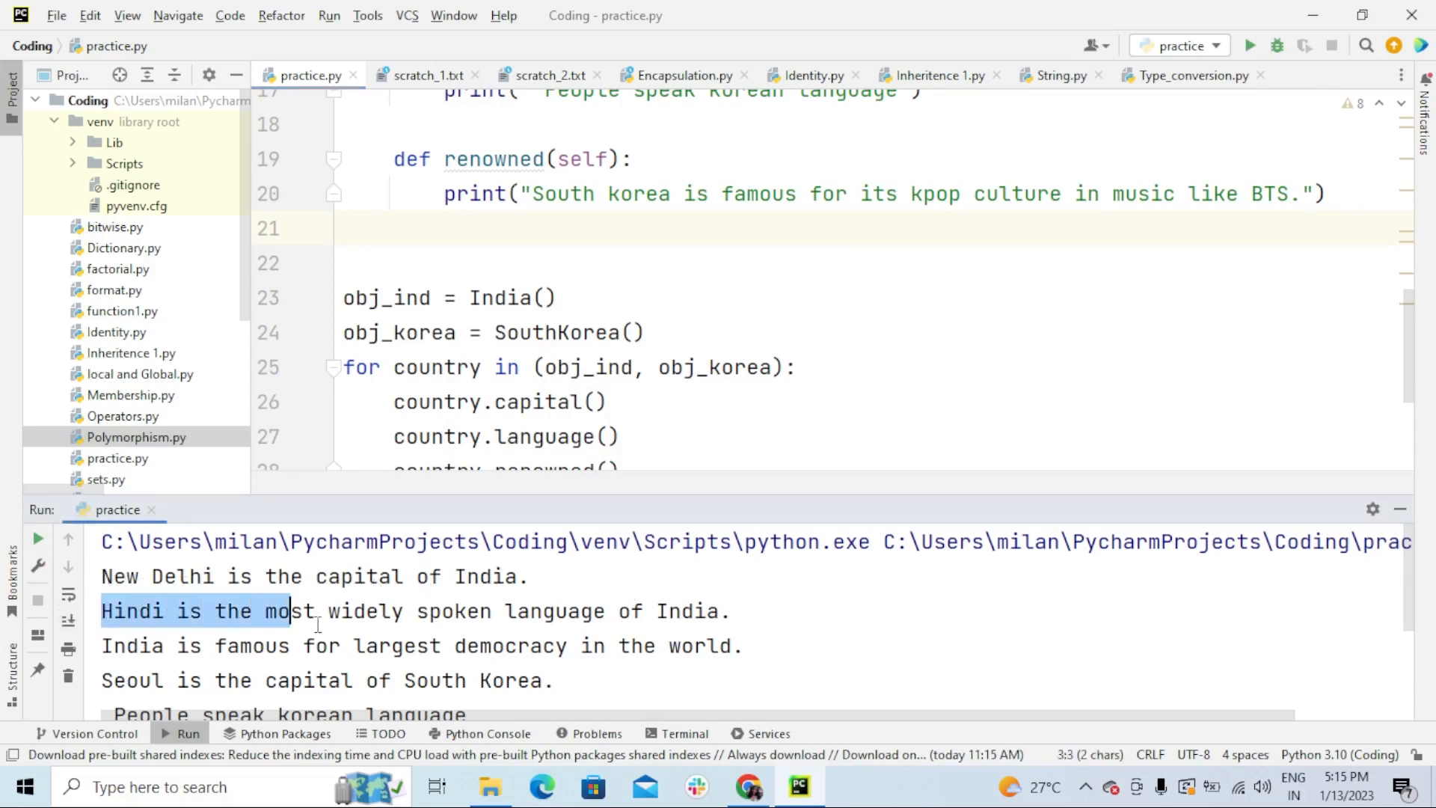
click(266, 644)
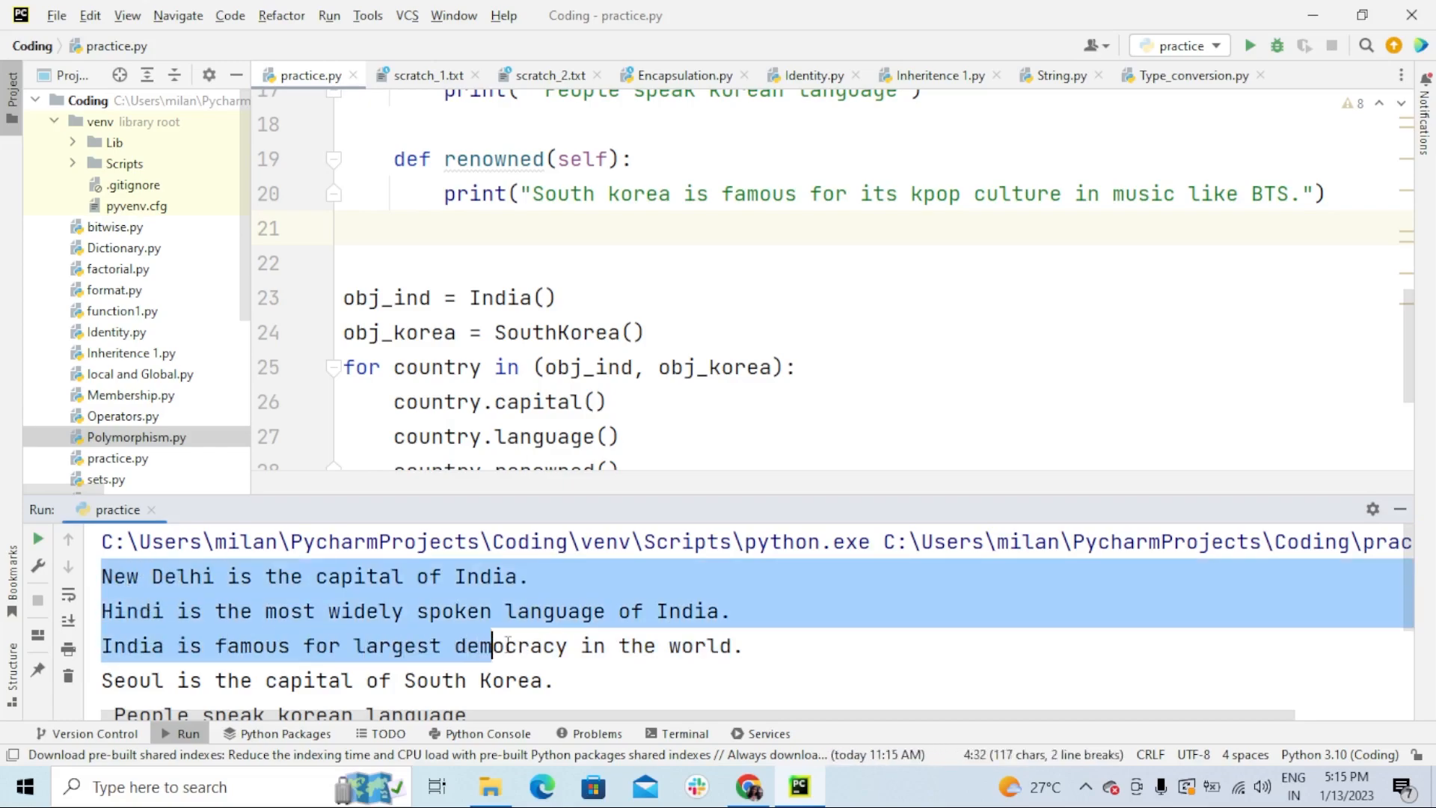
scroll(down, 3)
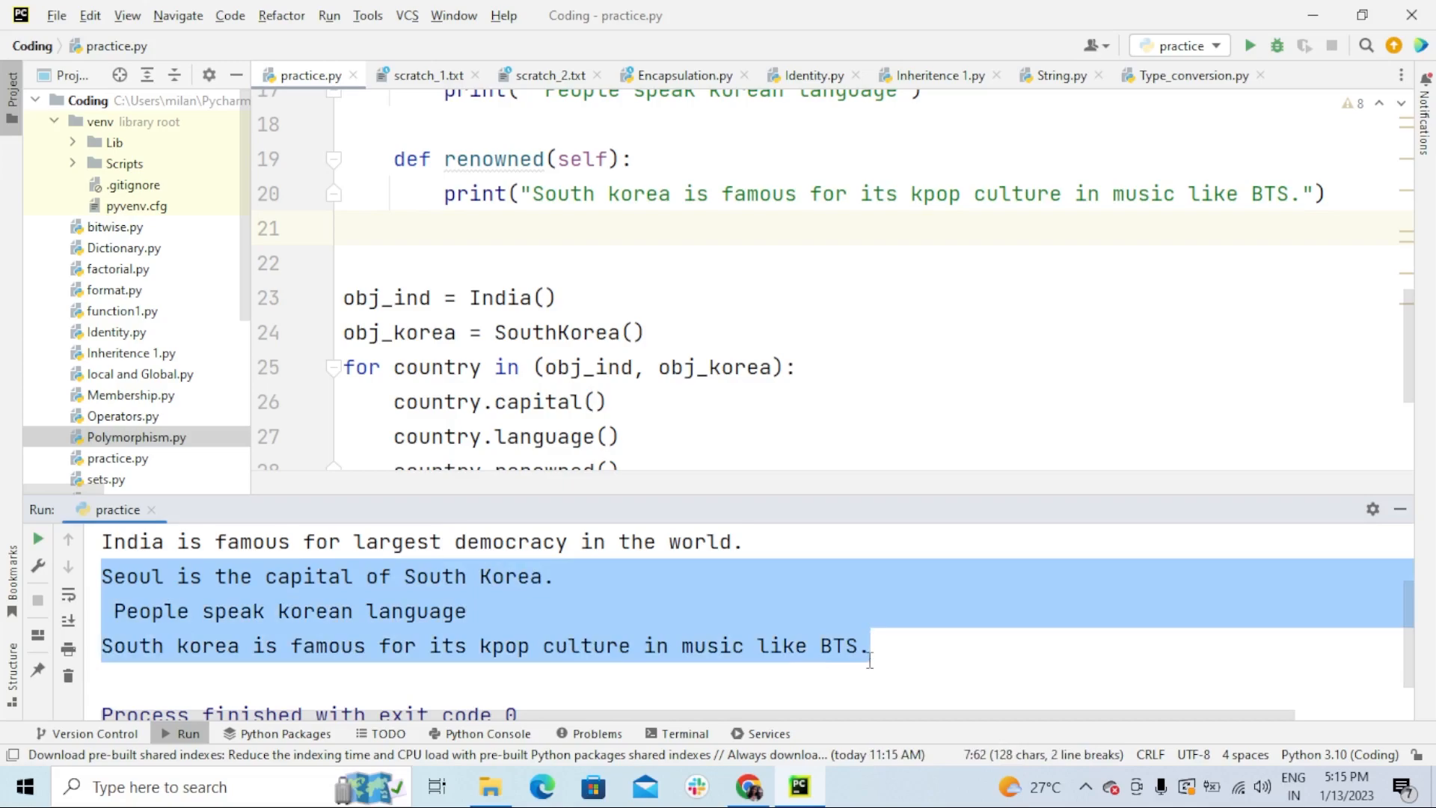
mouse_move(893, 657)
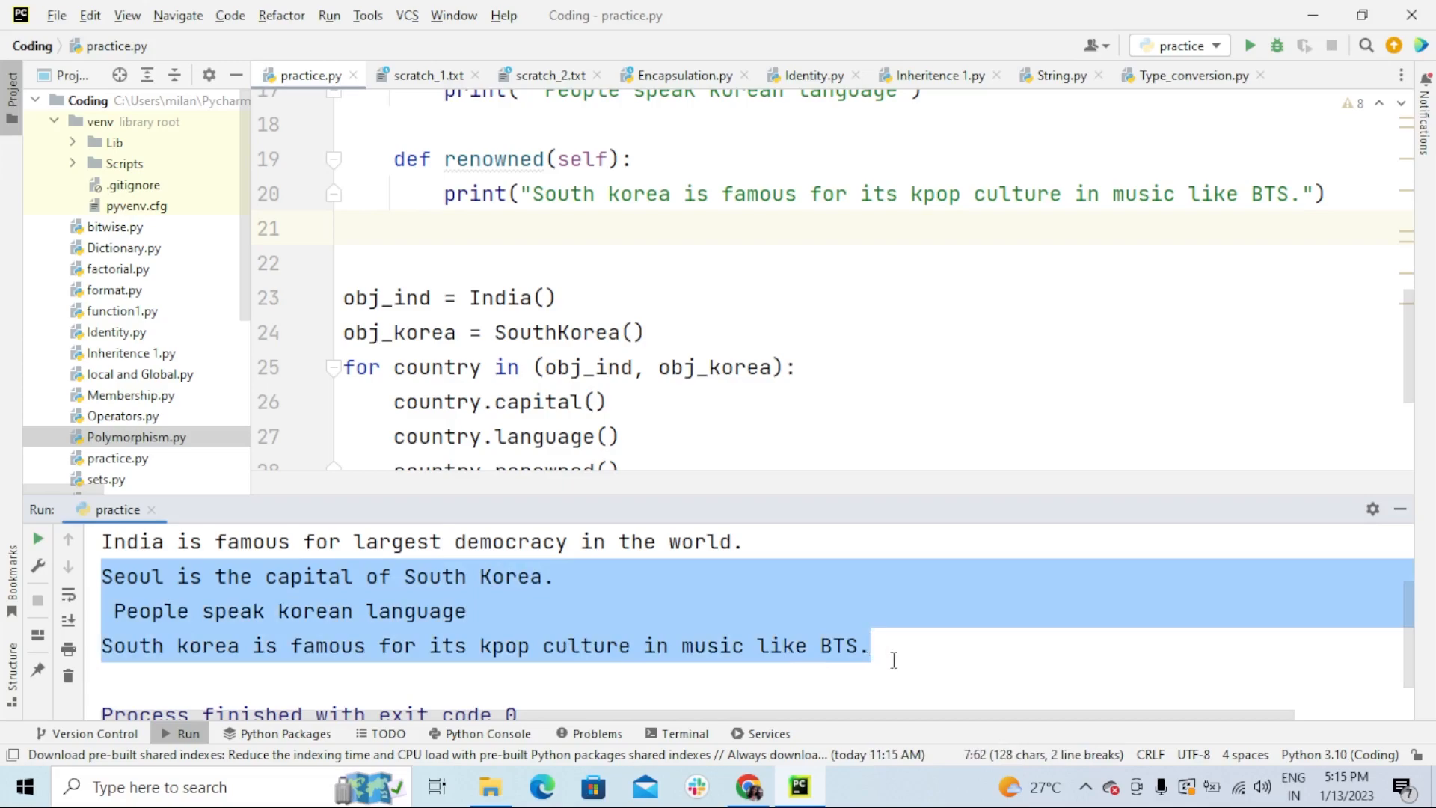
click(905, 669)
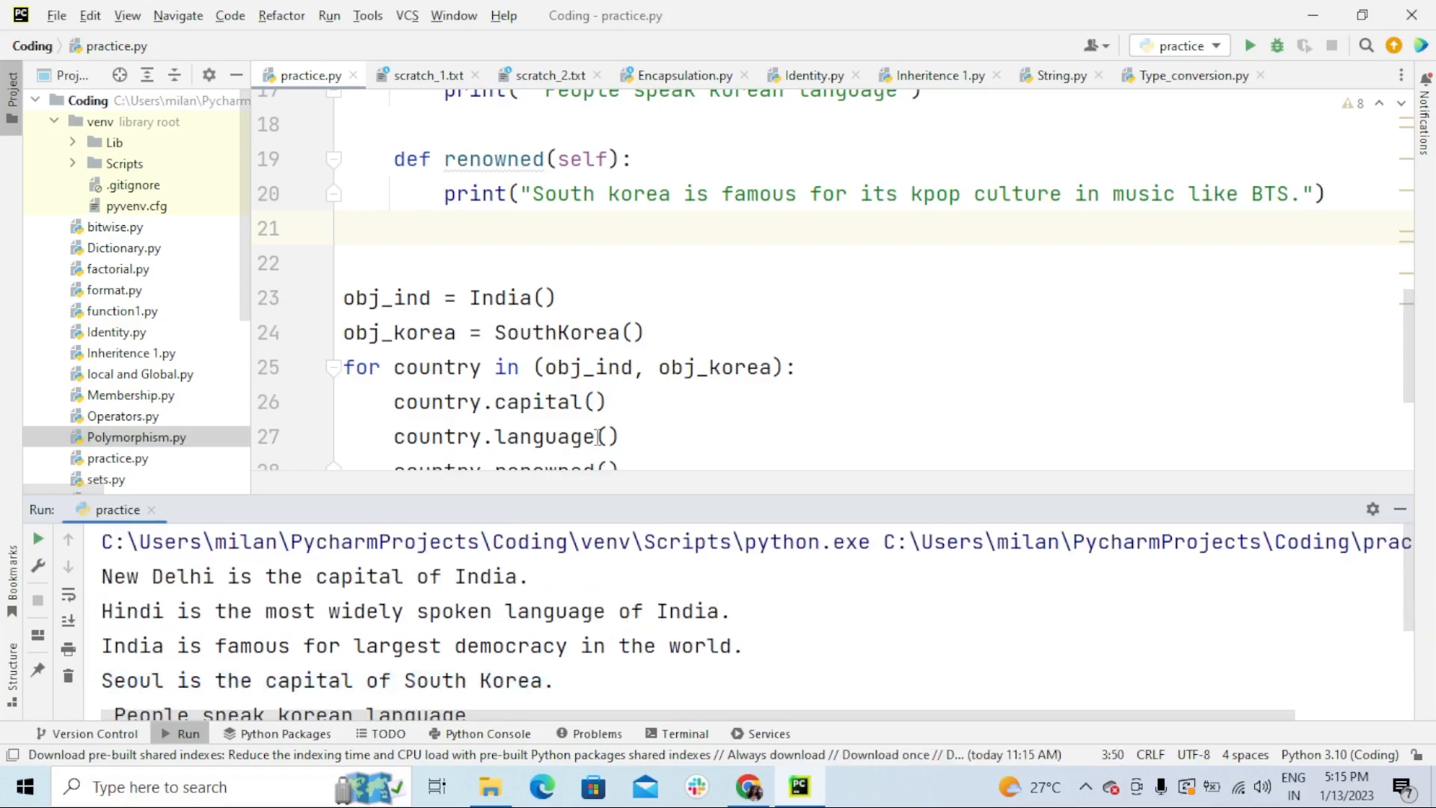
scroll(up, 3)
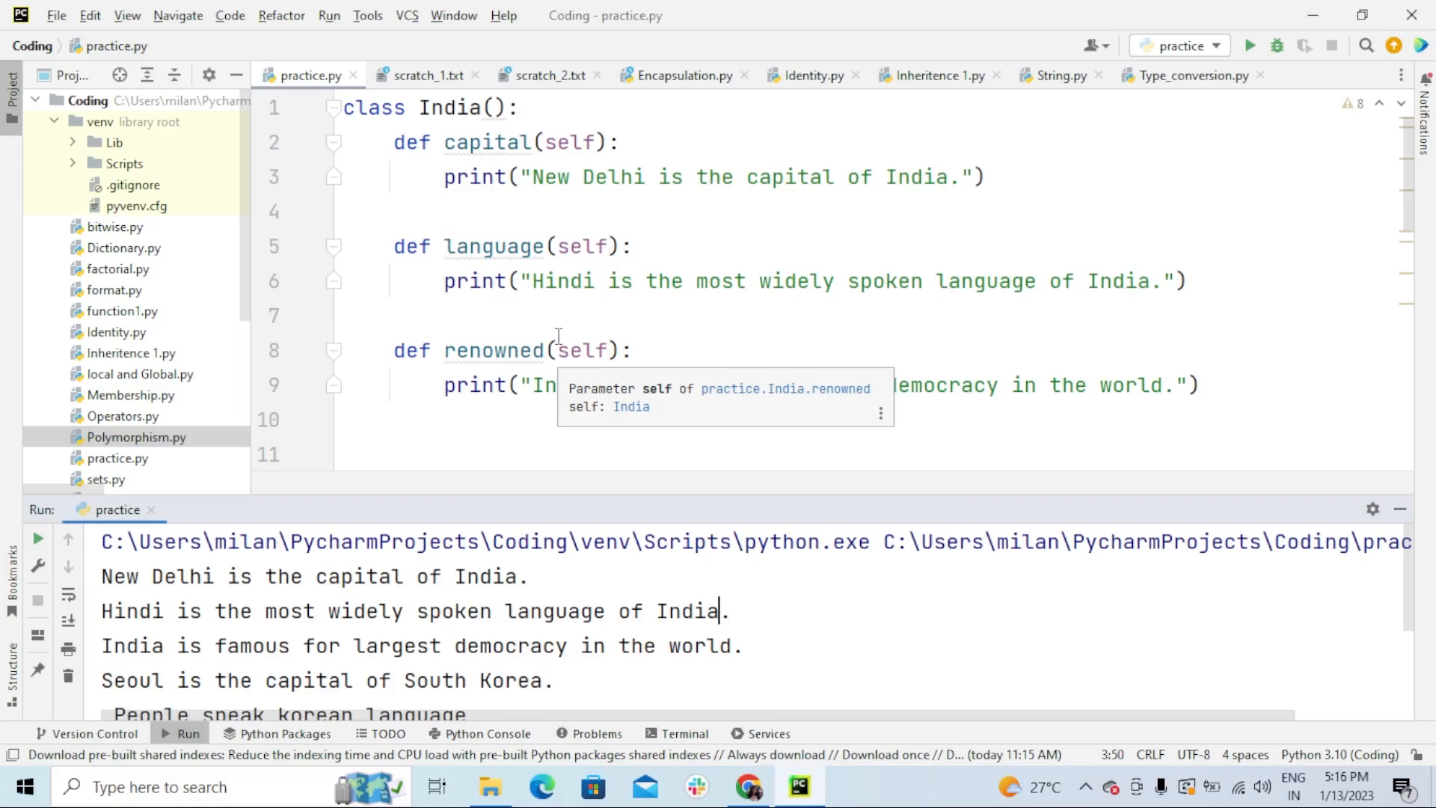
scroll(down, 3)
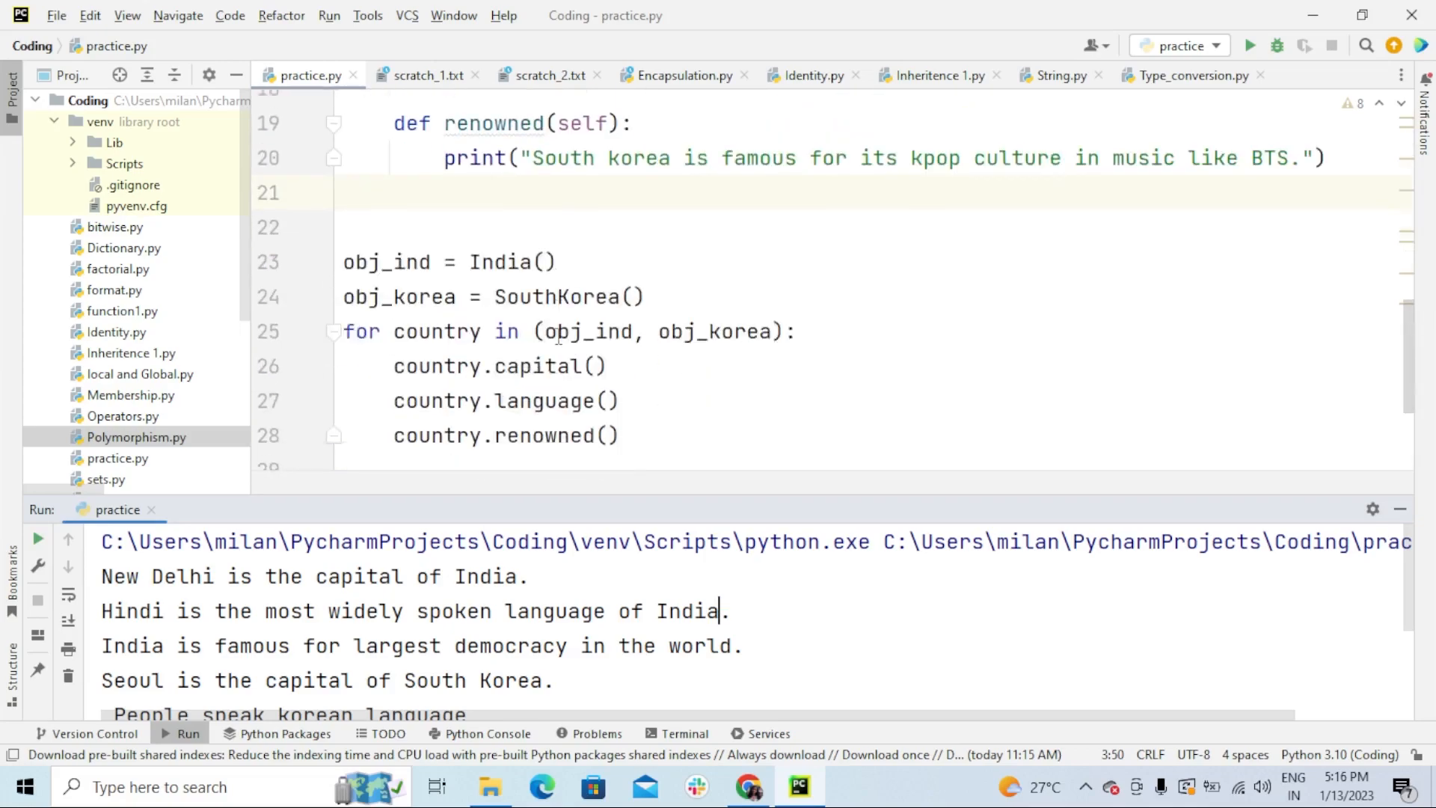